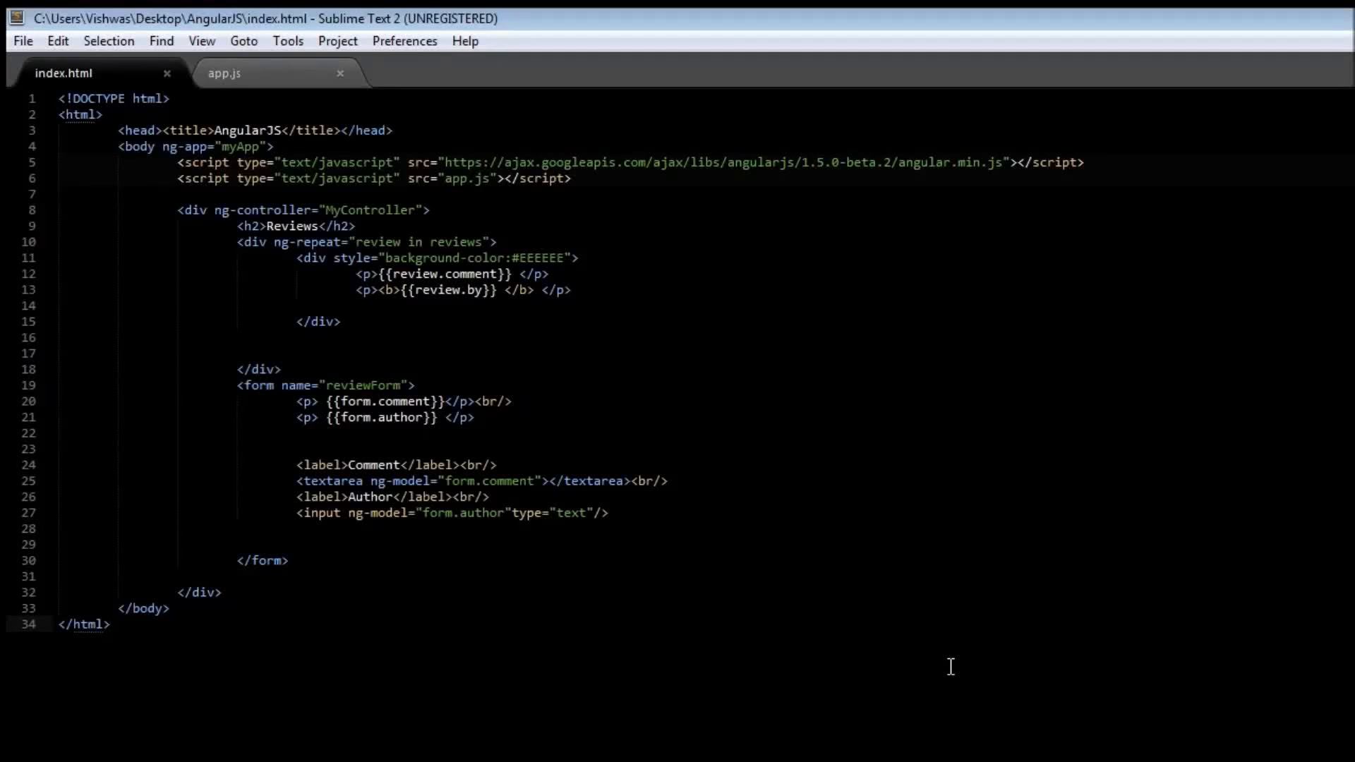
{"action": "mouse_move", "coordinate": [527, 400]}
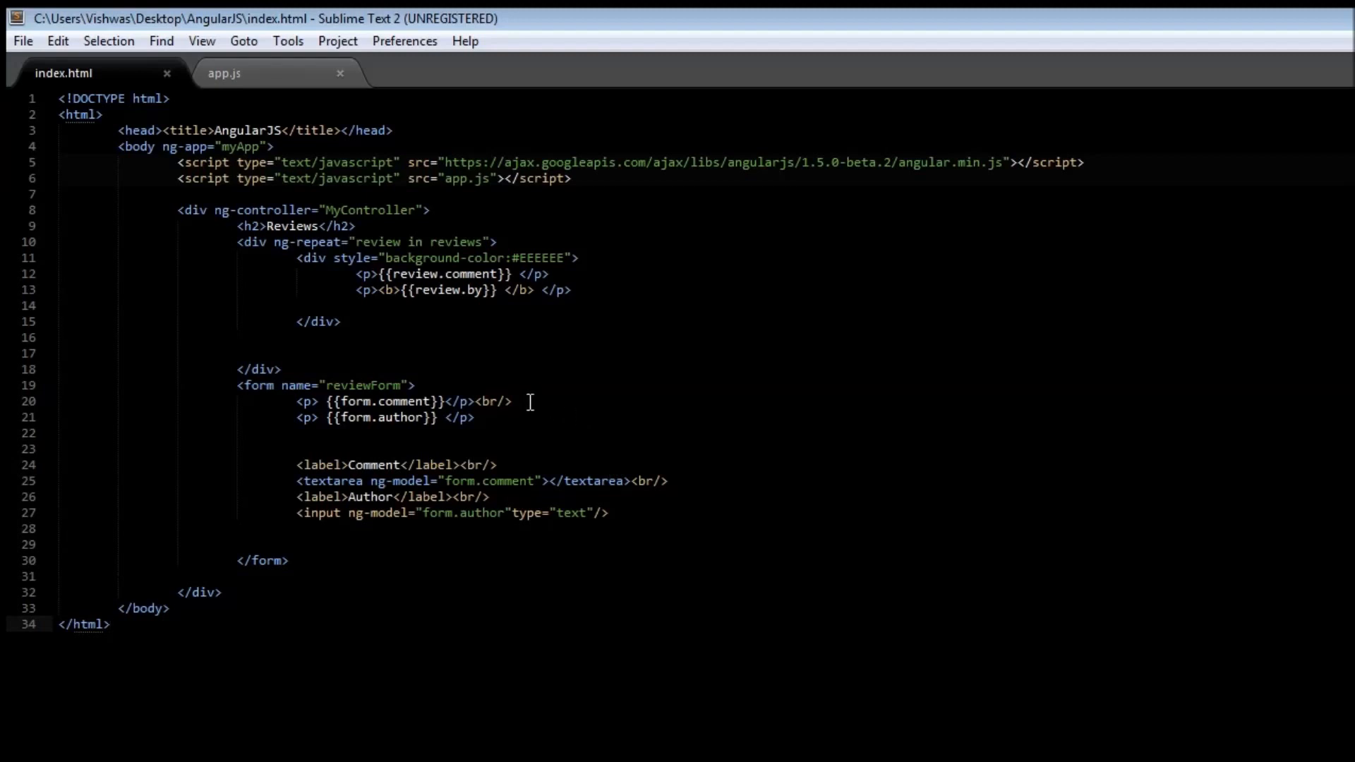
Remove the line break after the comment preview and rename form.author to form.by
{"action": "key", "text": "BackSpace"}
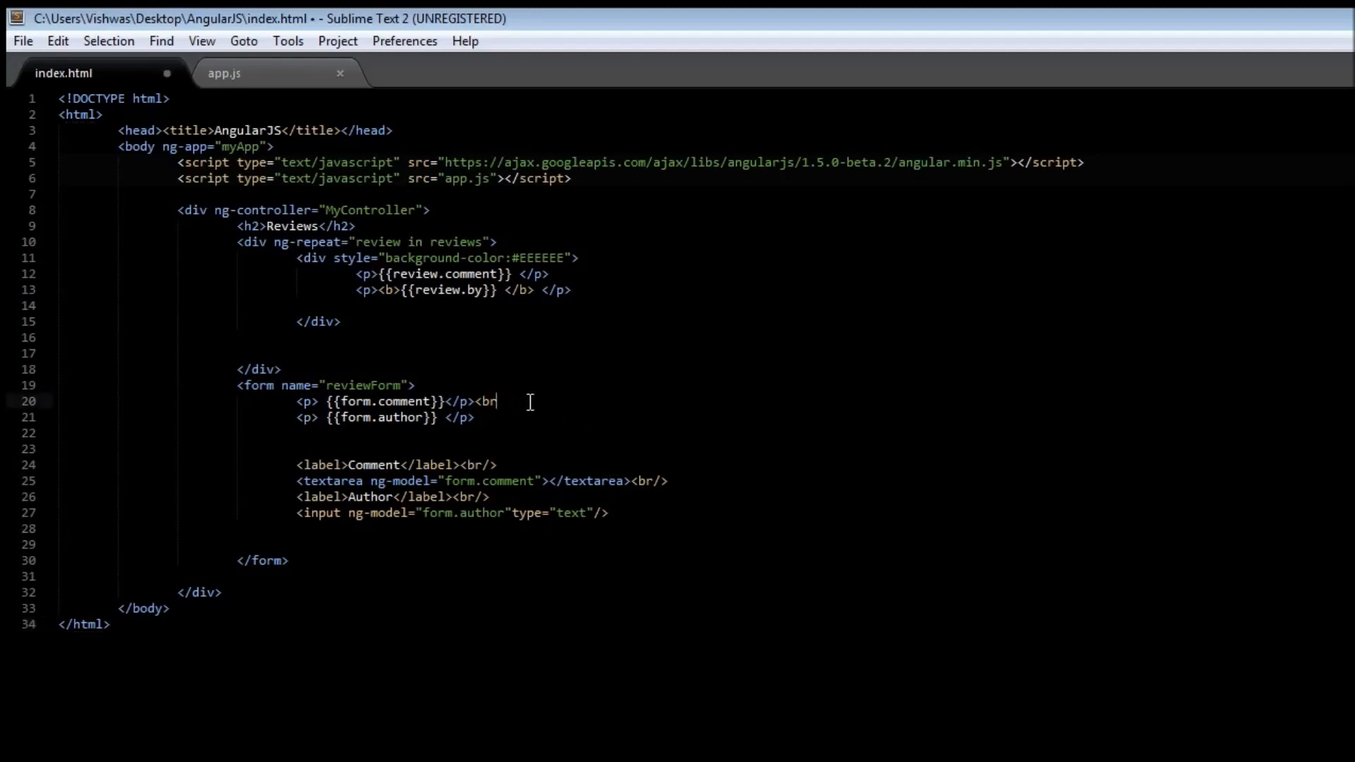
{"action": "key", "text": "BackSpace"}
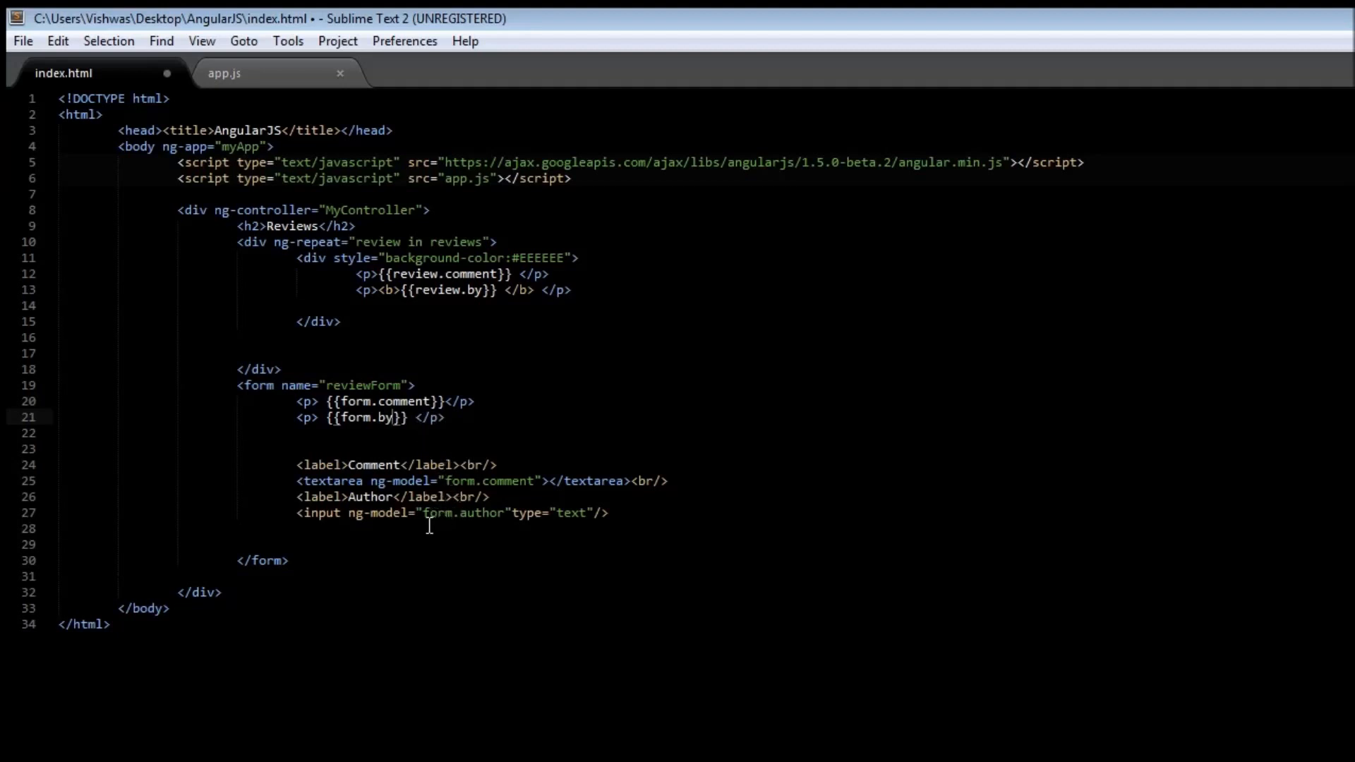
{"action": "double_click", "coordinate": [479, 512]}
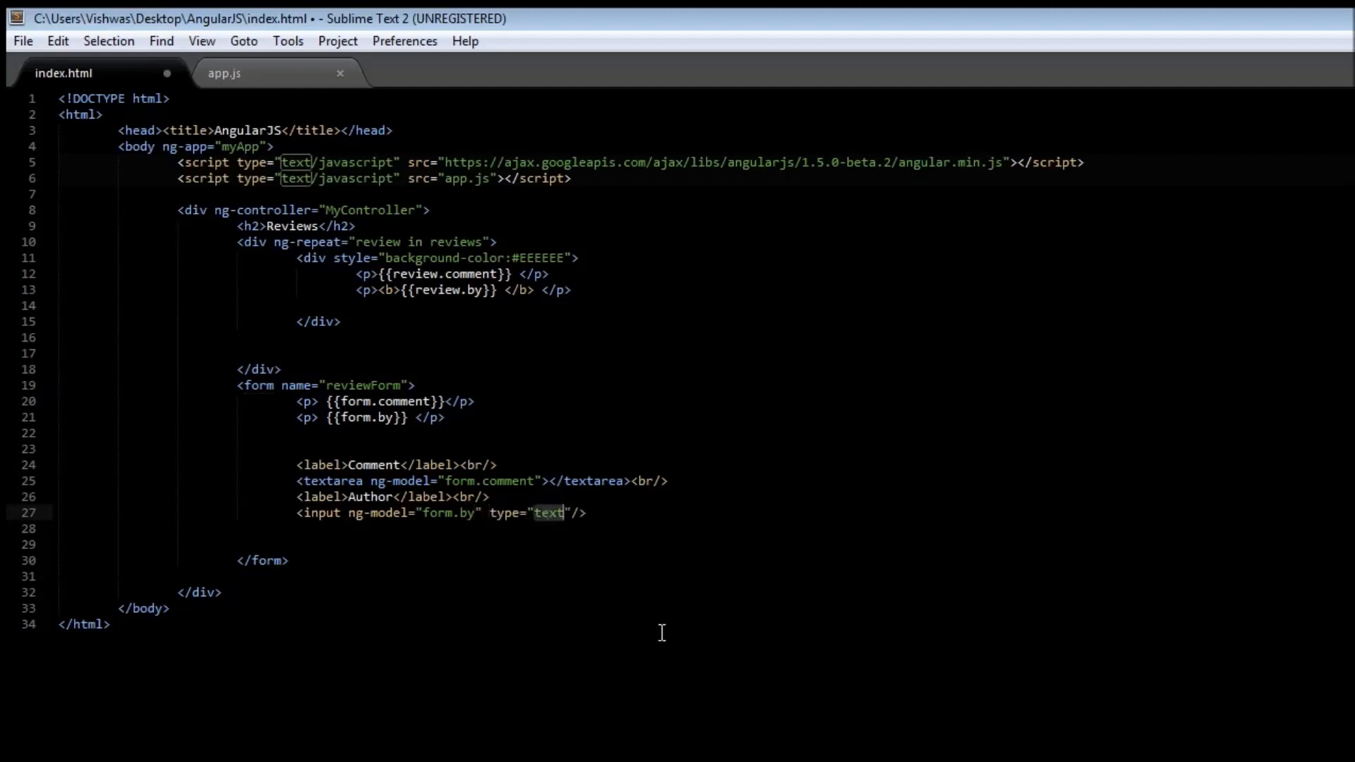
Make the author input an email-type field followed by a <br/> line break
{"action": "type", "text": "email"}
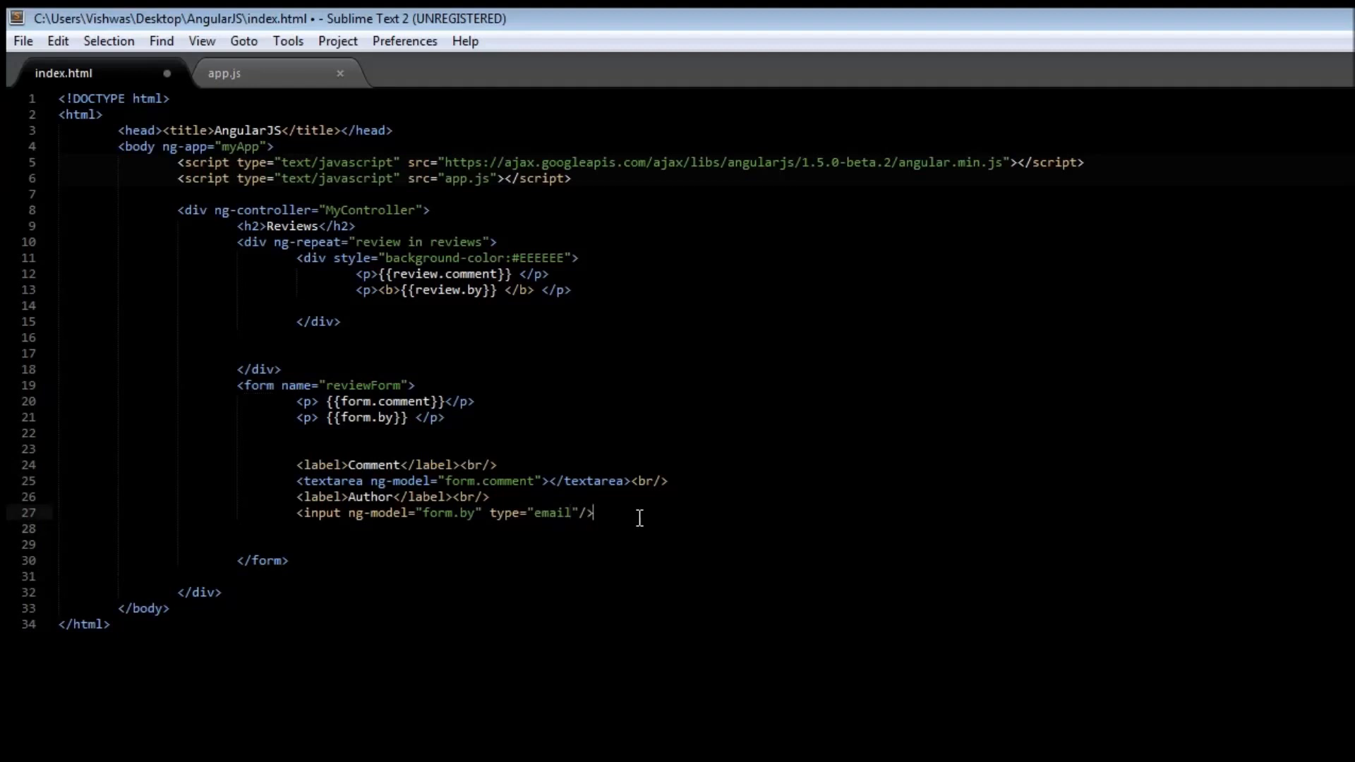
{"action": "type", "text": "<br/>"}
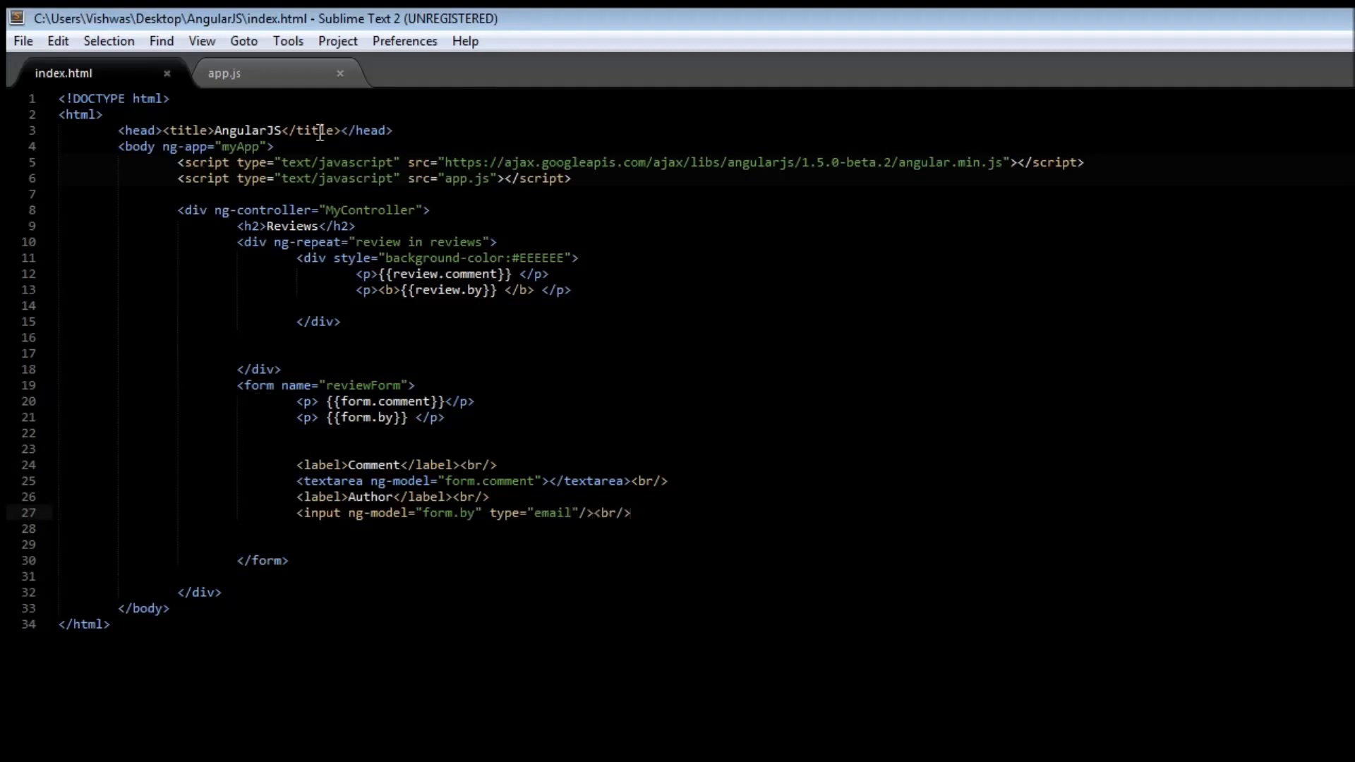
{"action": "left_click", "coordinate": [224, 73]}
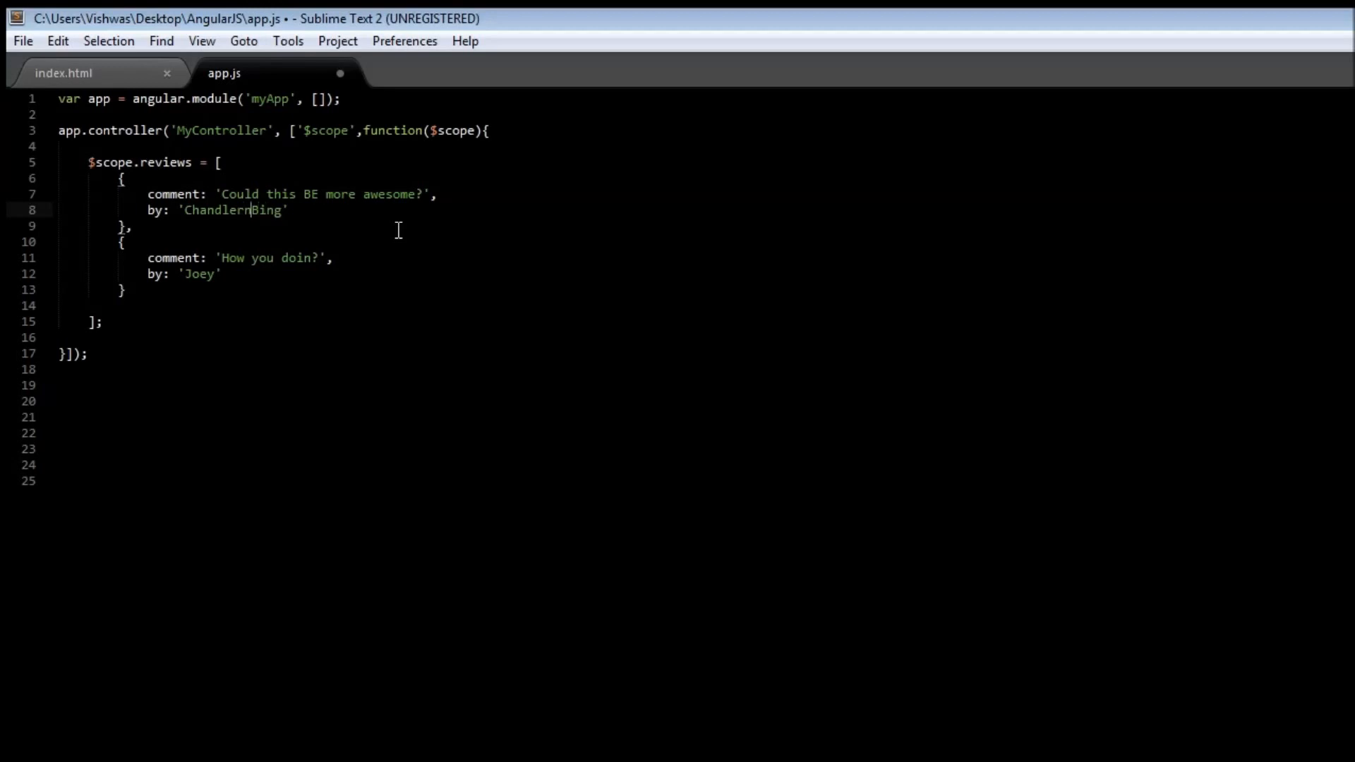
{"action": "type", "text": "."}
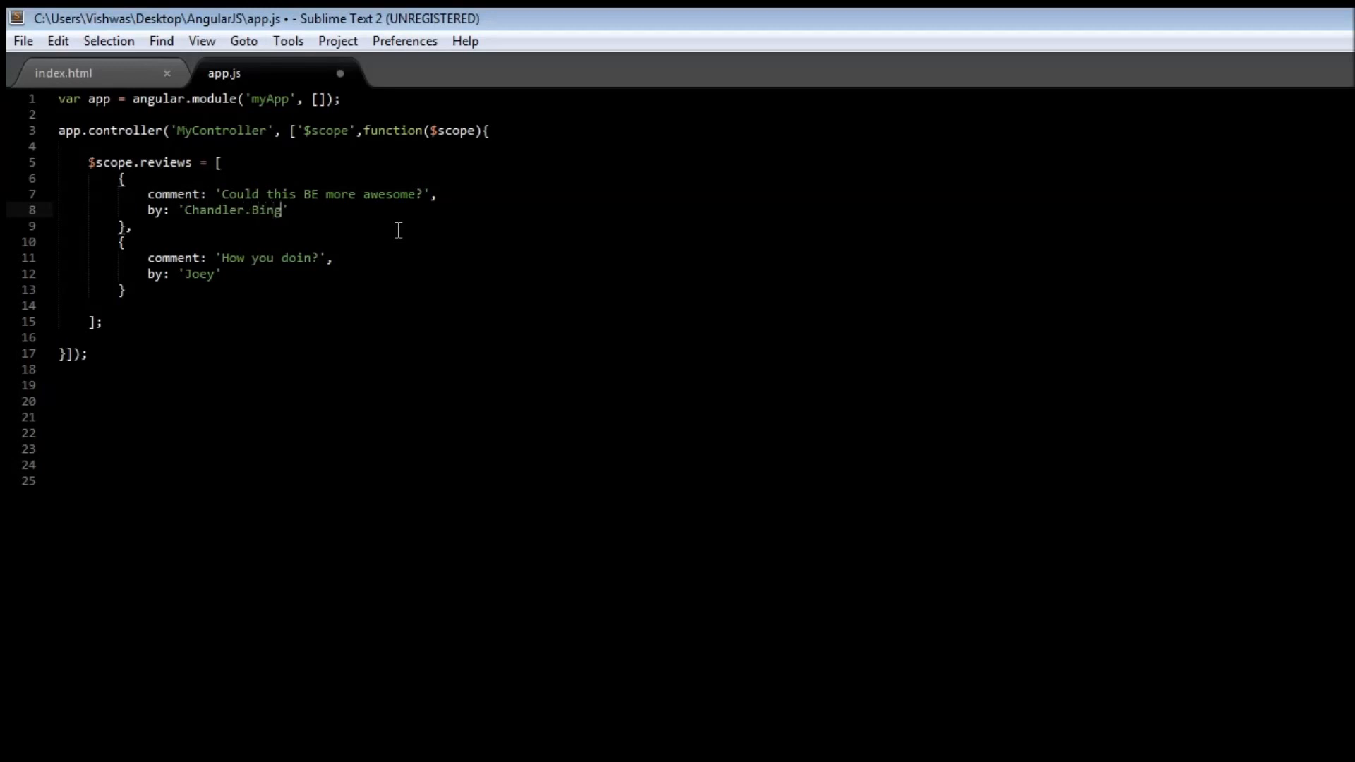
{"action": "type", "text": "@emai"}
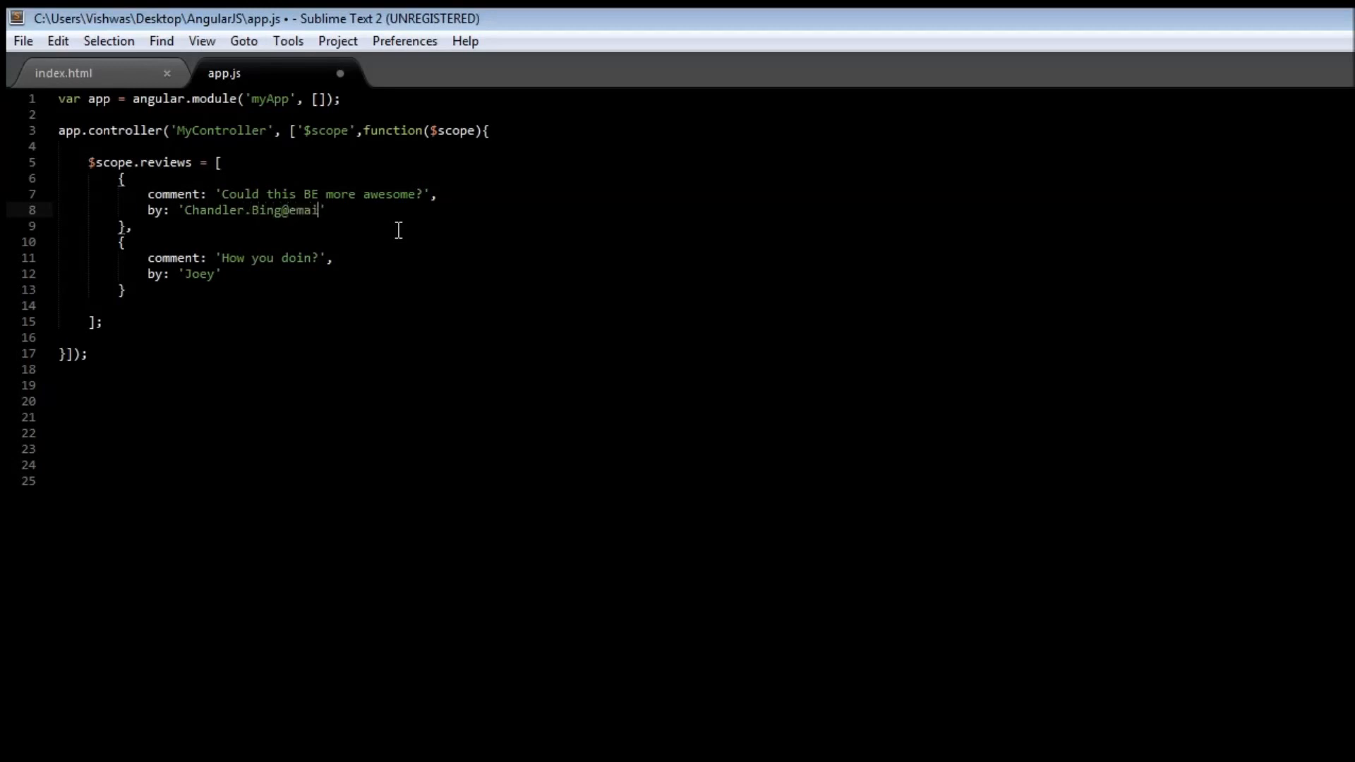
{"action": "type", "text": "l.com"}
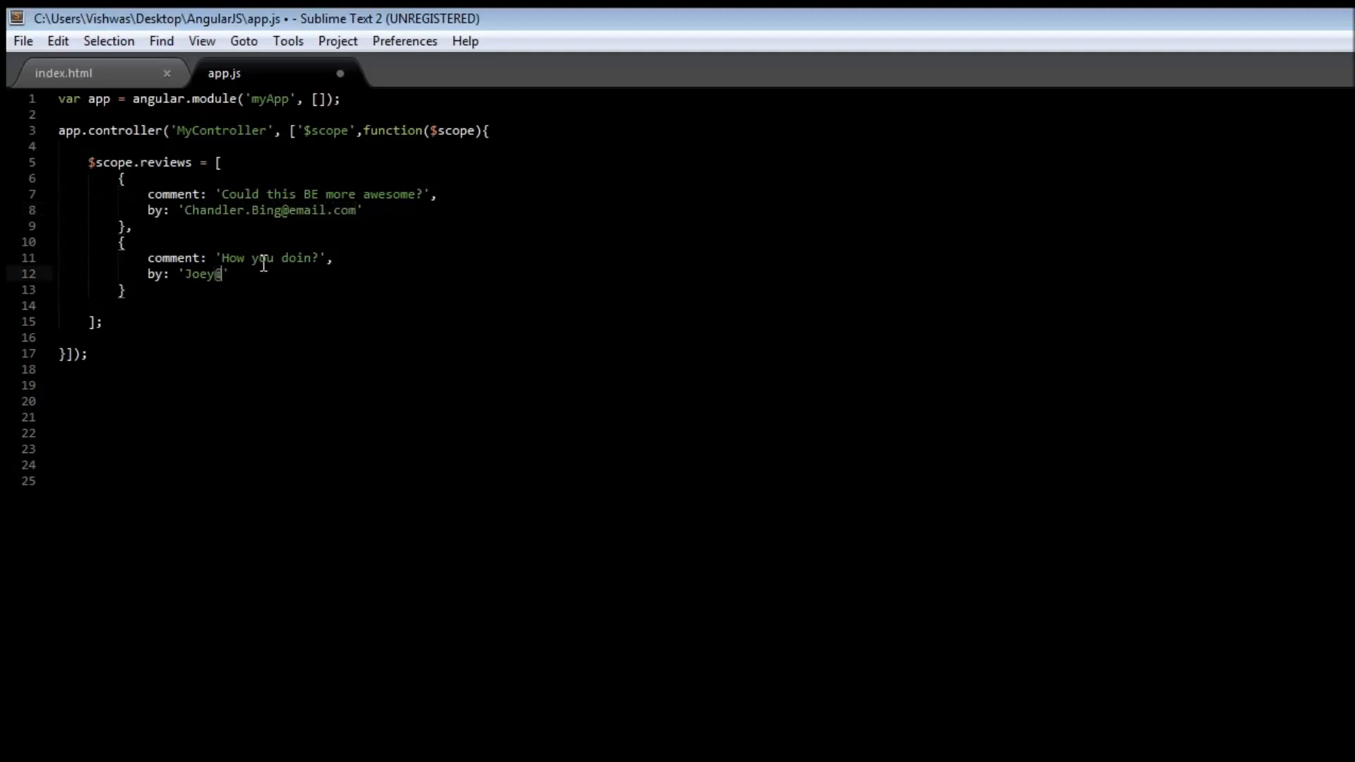
{"action": "type", "text": "email.com"}
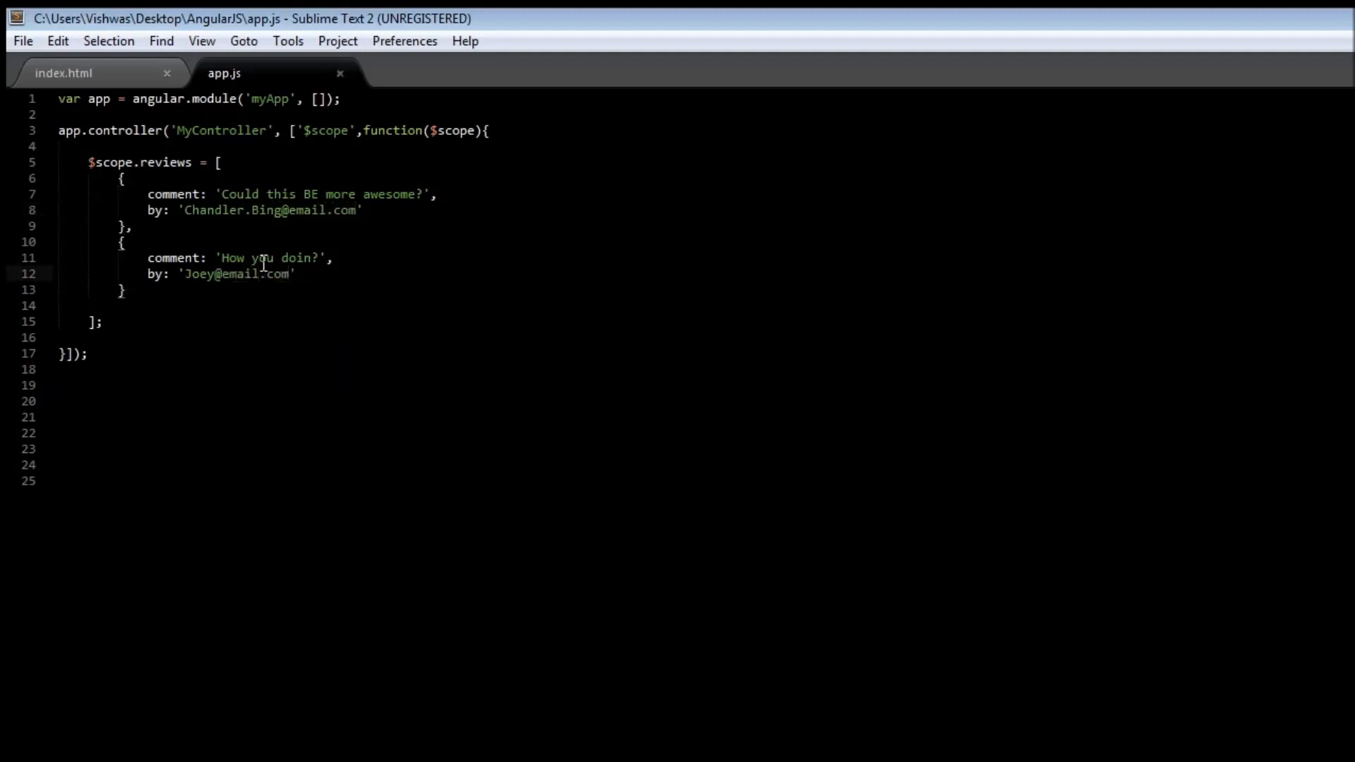
{"action": "left_click", "coordinate": [65, 72]}
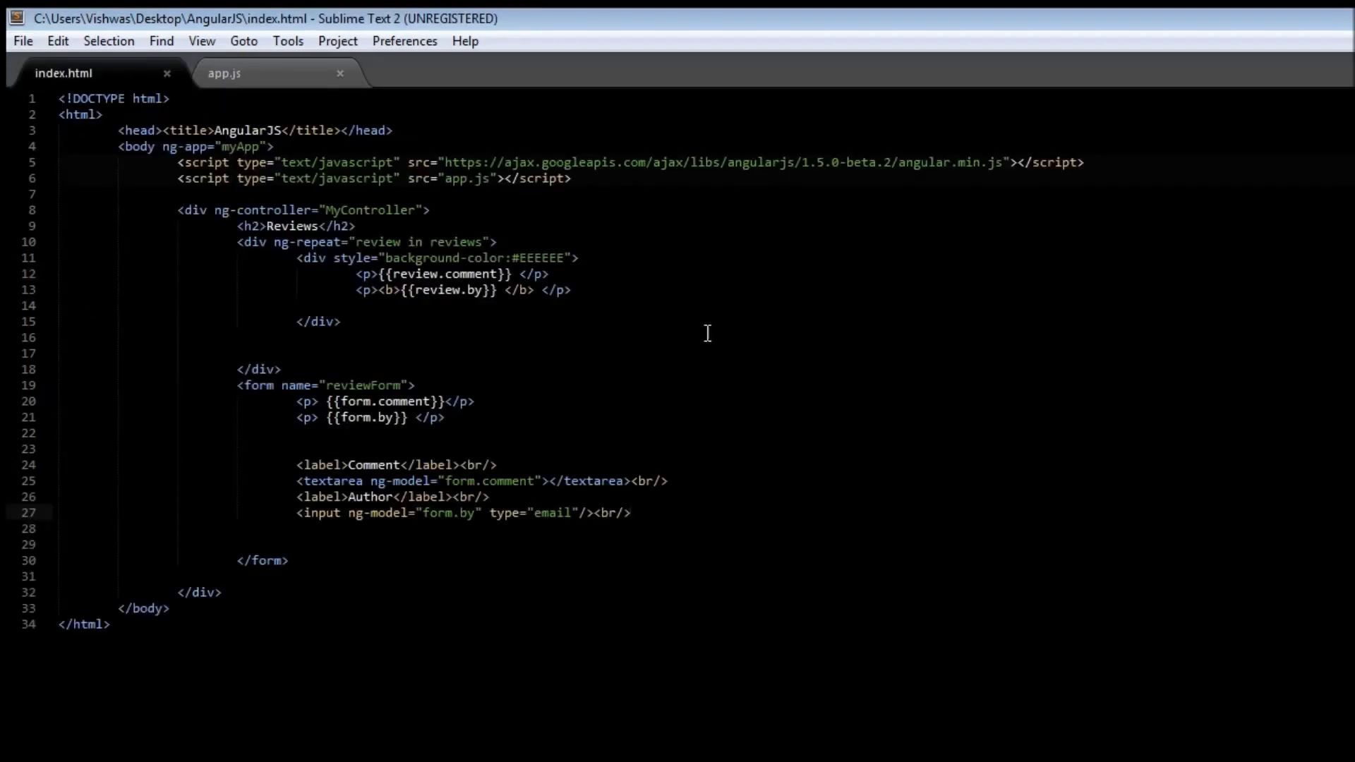
{"action": "mouse_move", "coordinate": [704, 331]}
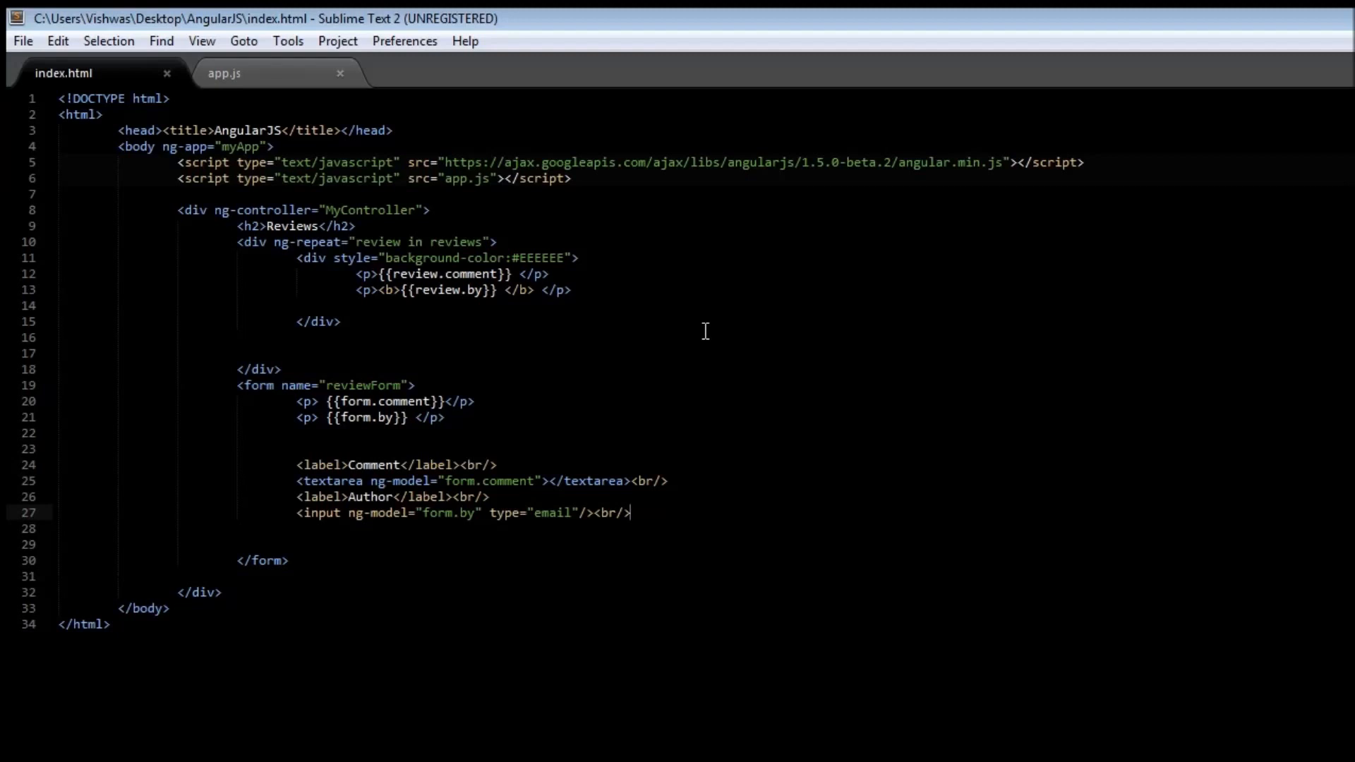
{"action": "mouse_move", "coordinate": [732, 432]}
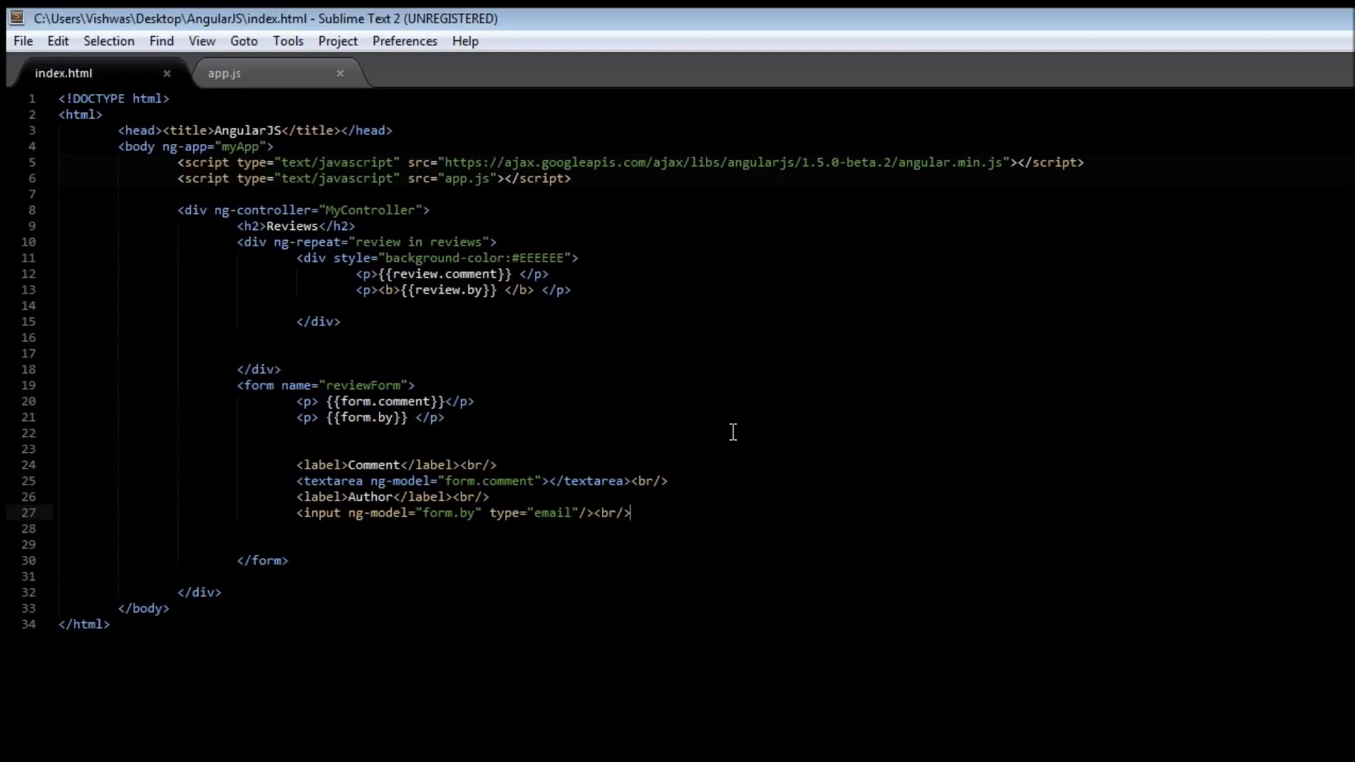
{"action": "mouse_move", "coordinate": [685, 517]}
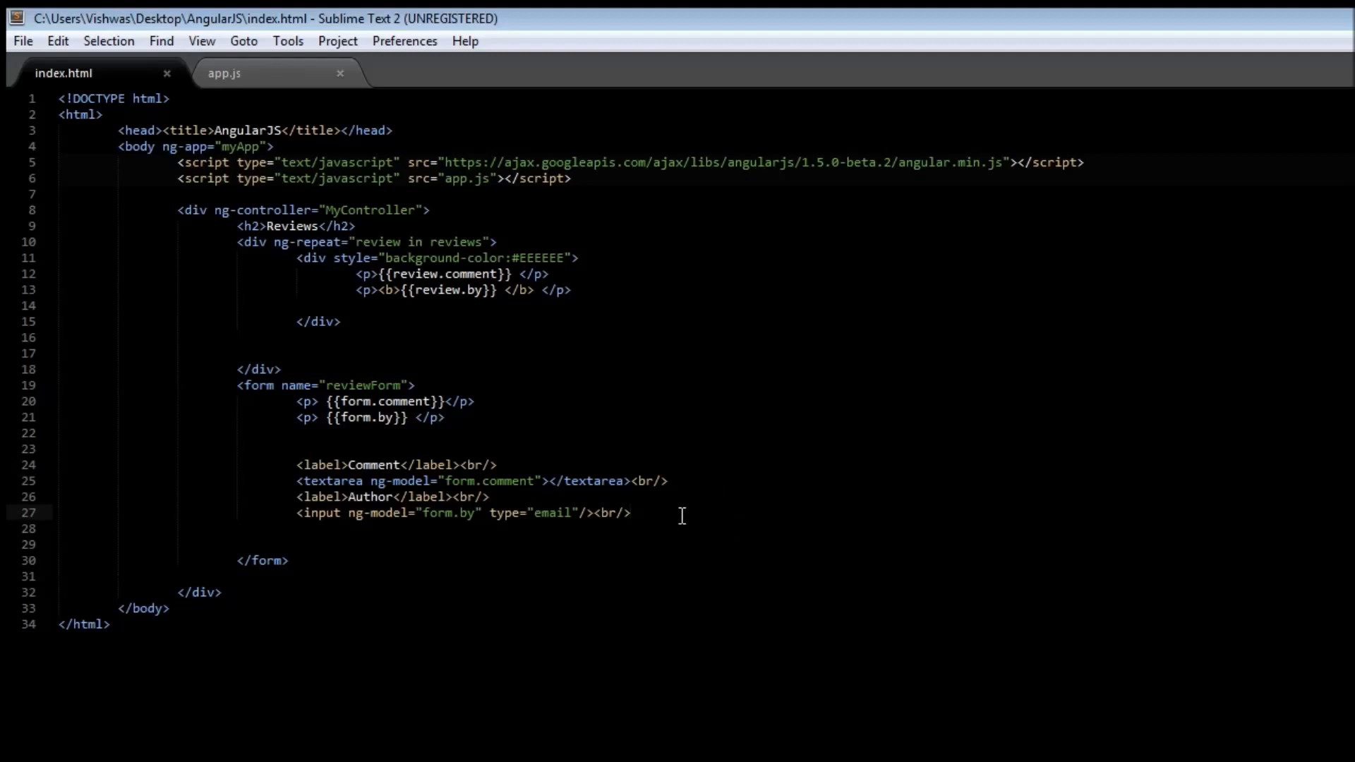
Add <input type="submit" value="Add Review"/> on a new line after the author input
{"action": "type", "text": "<input t>"}
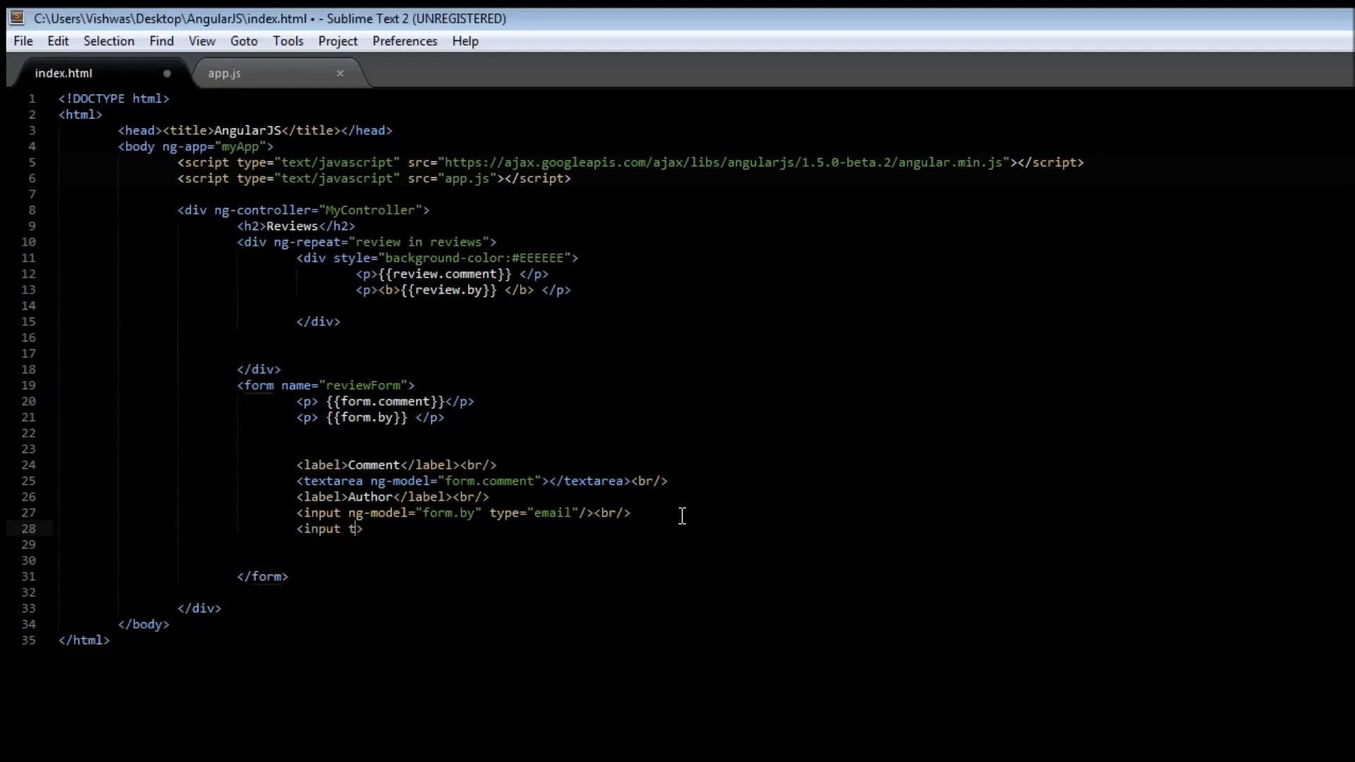
{"action": "type", "text": "ype=\"\""}
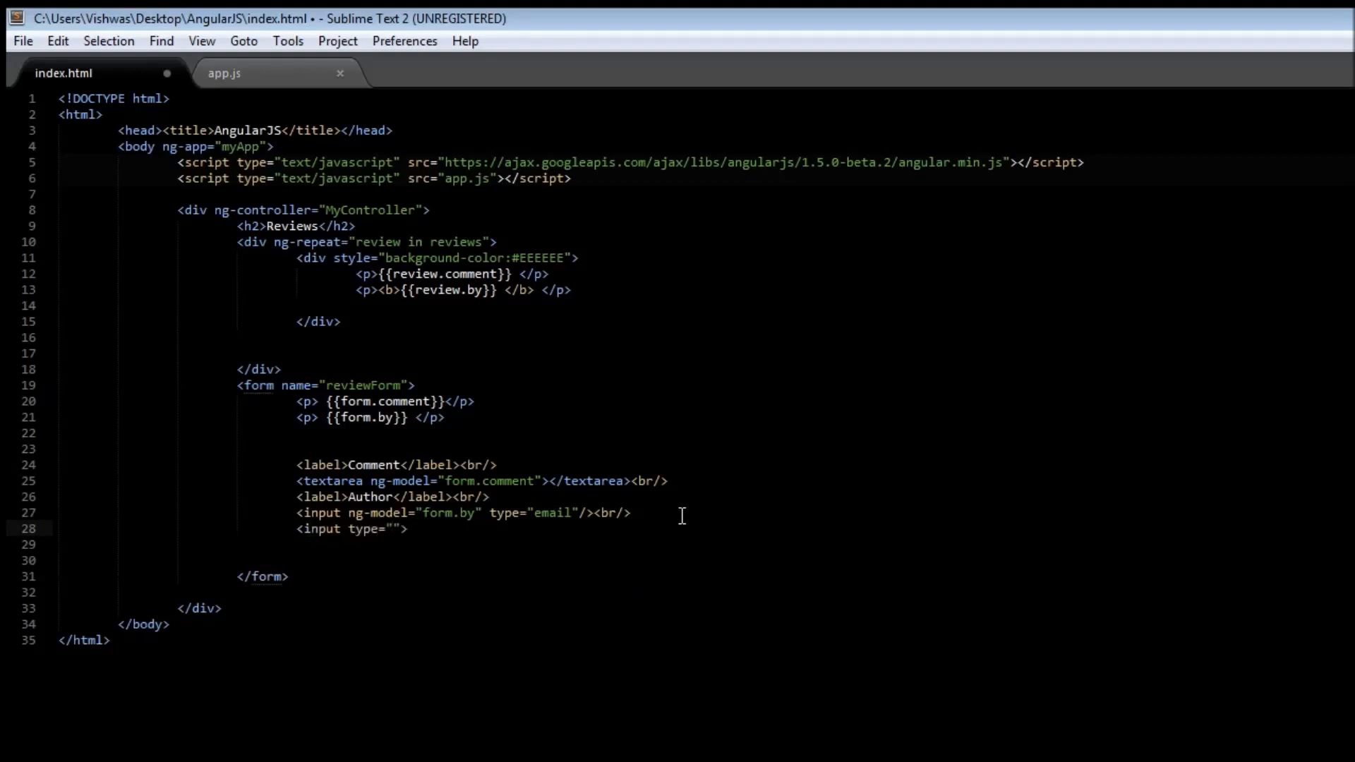
{"action": "type", "text": "submit"}
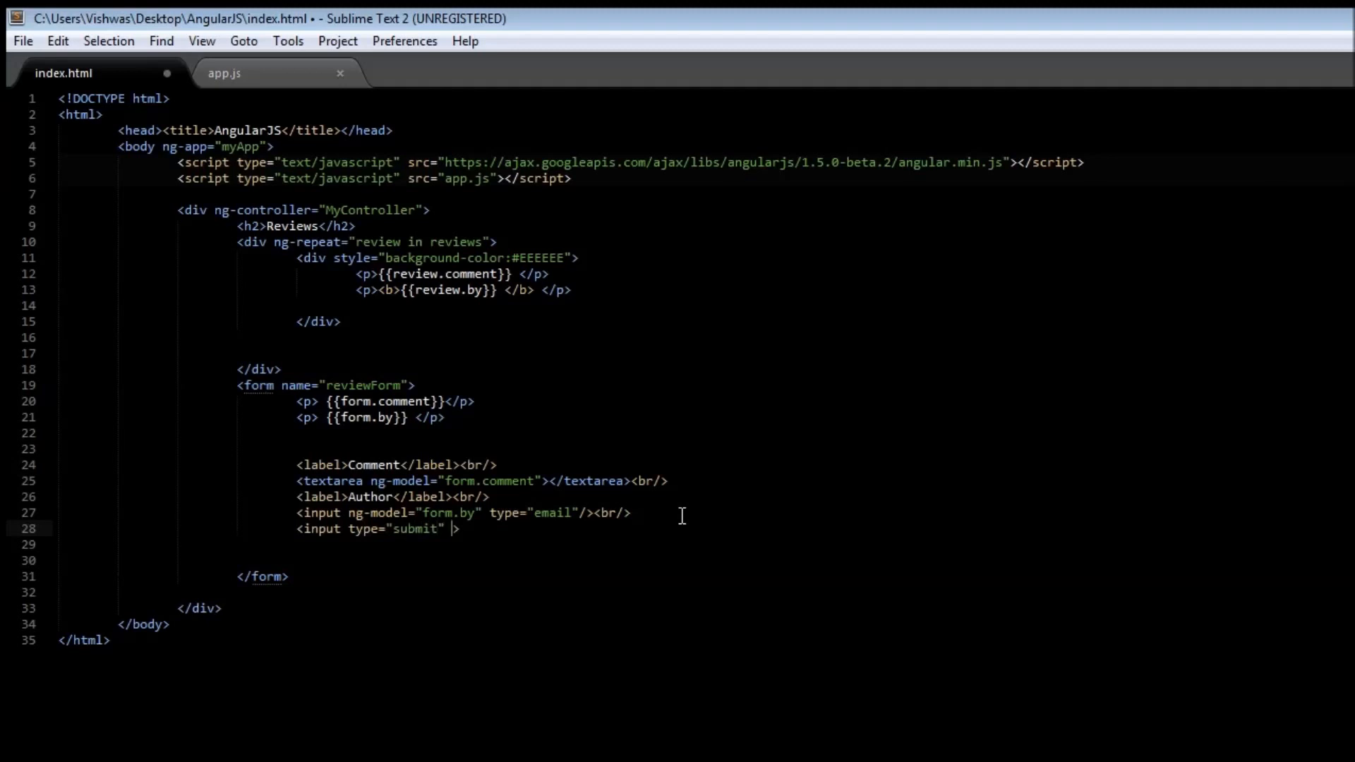
{"action": "type", "text": "value="}
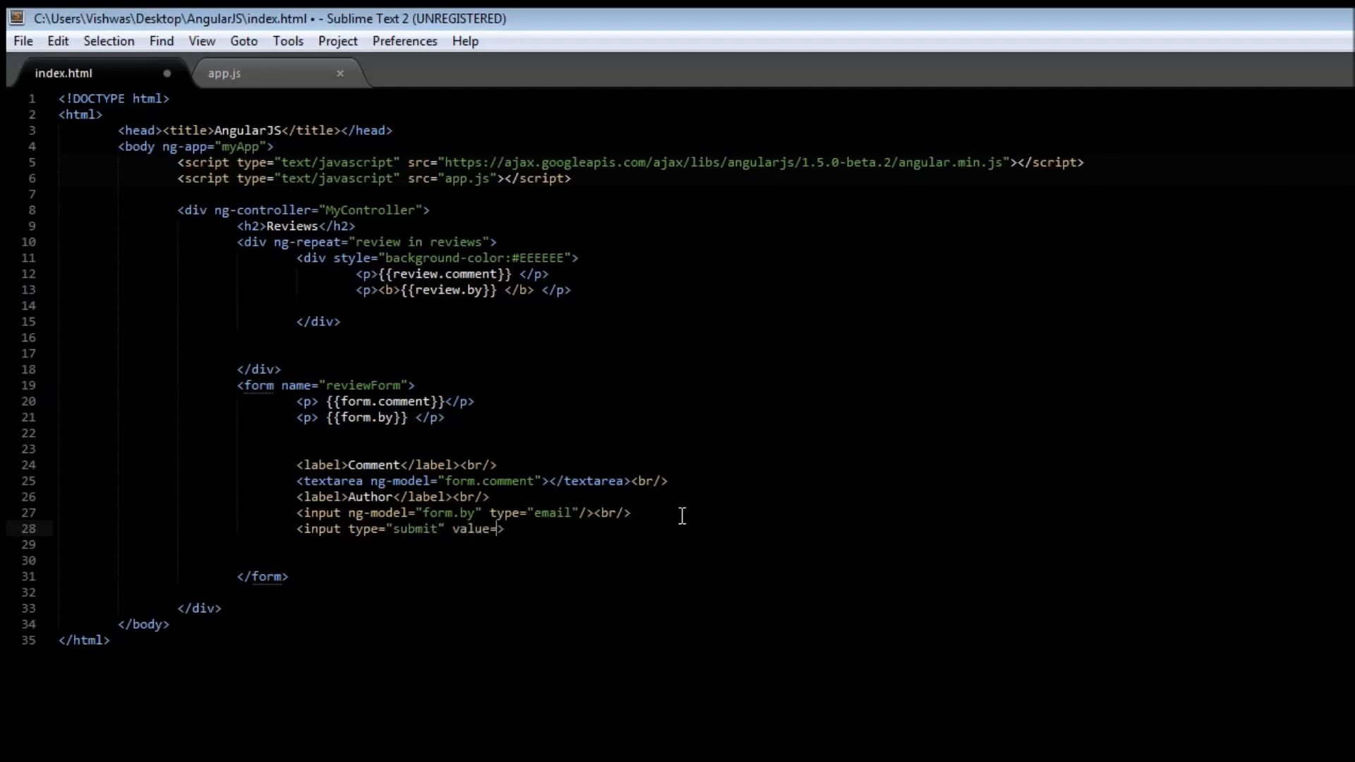
{"action": "type", "text": "\"\""}
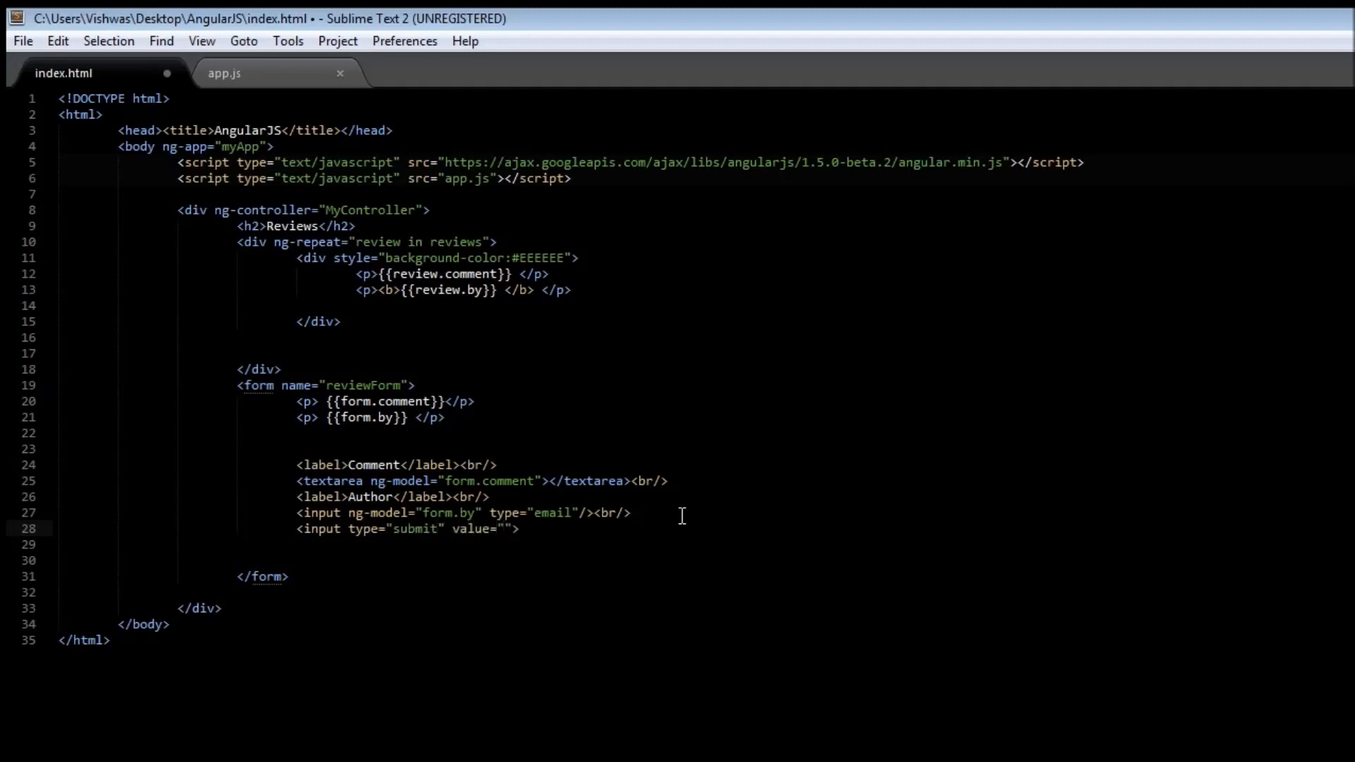
{"action": "type", "text": "Add Review"}
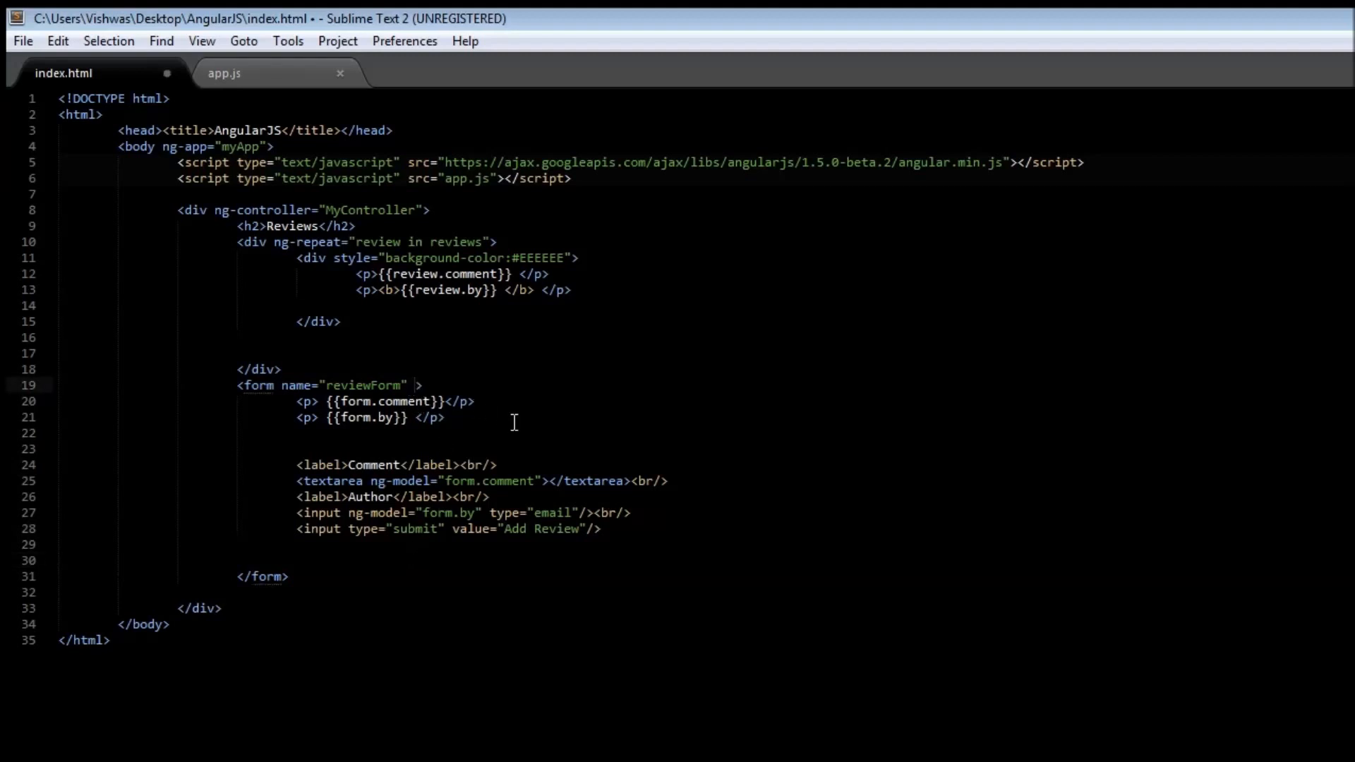
Add ng-submit="addReview()" to the review form tag and save index.html
{"action": "type", "text": "ng-submit"}
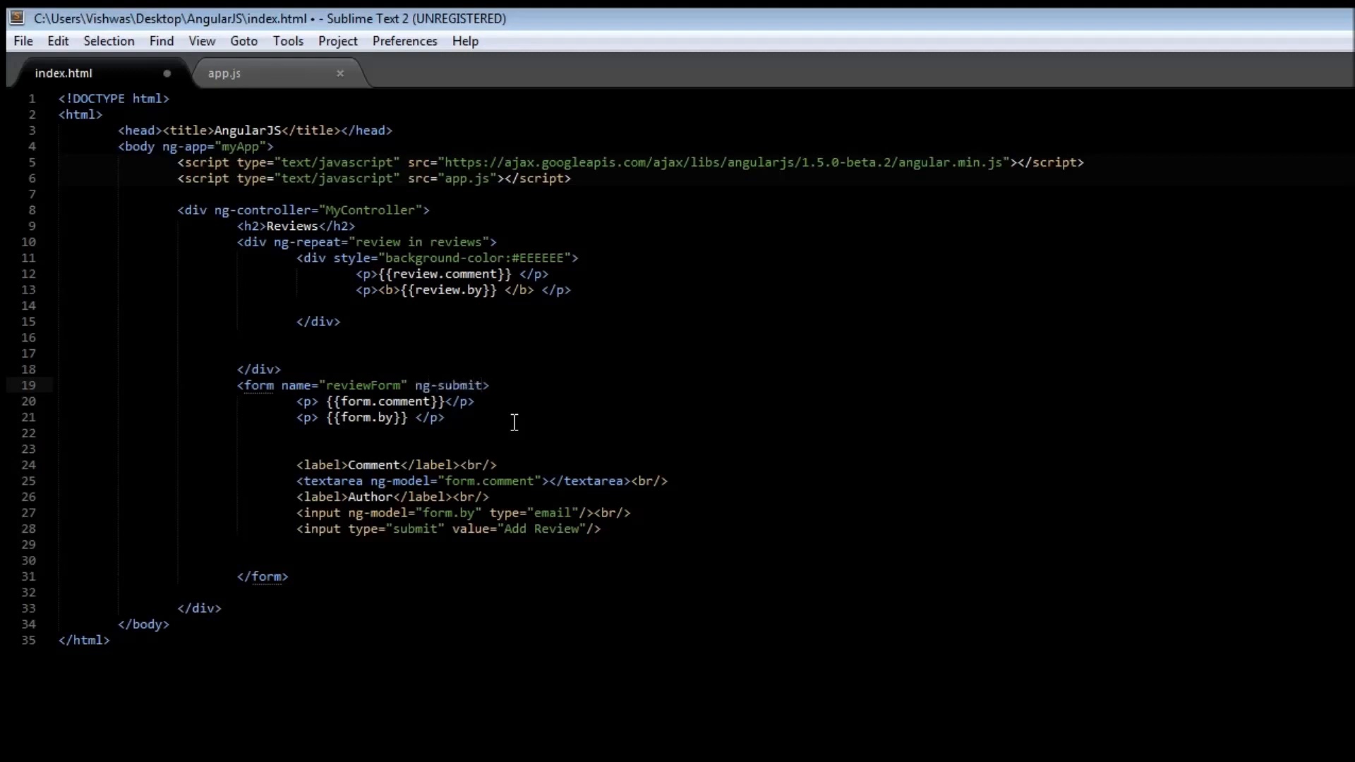
{"action": "type", "text": "\"\""}
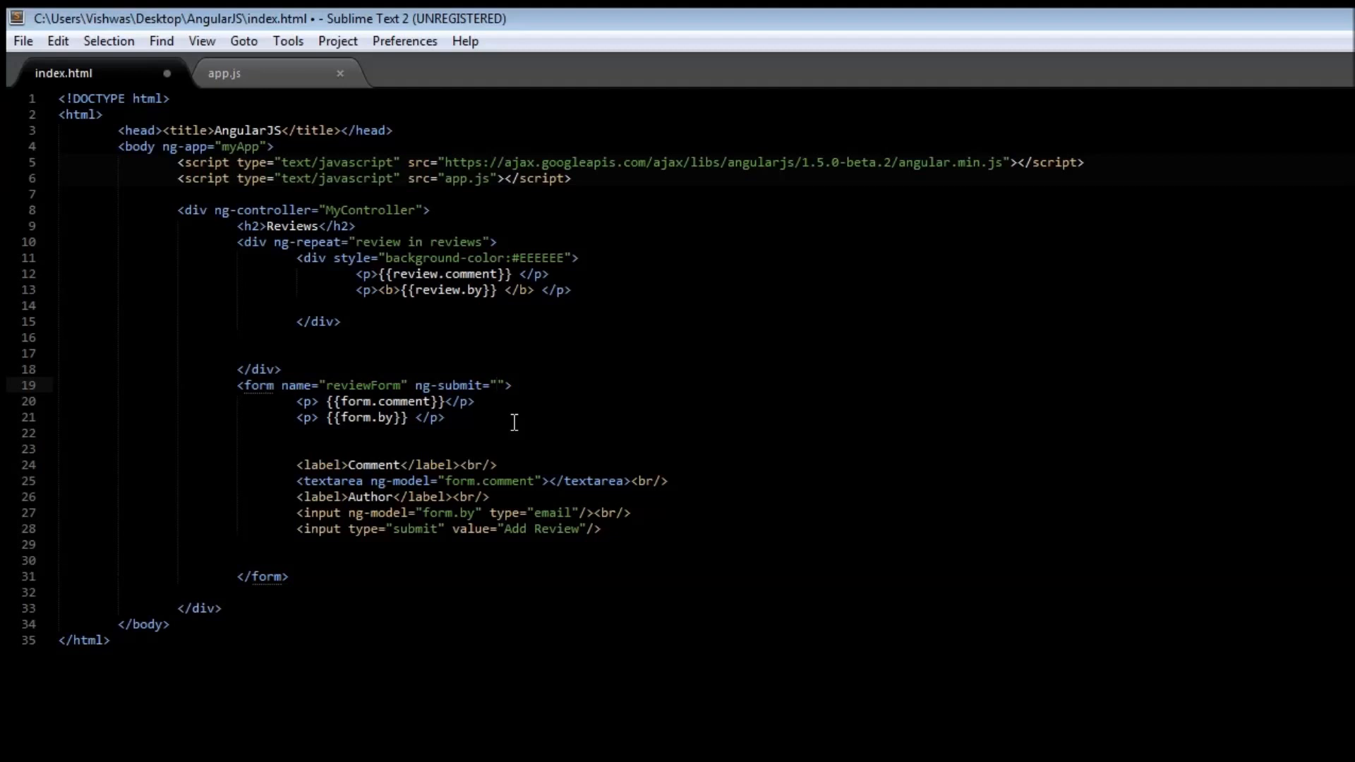
{"action": "type", "text": "addReview("}
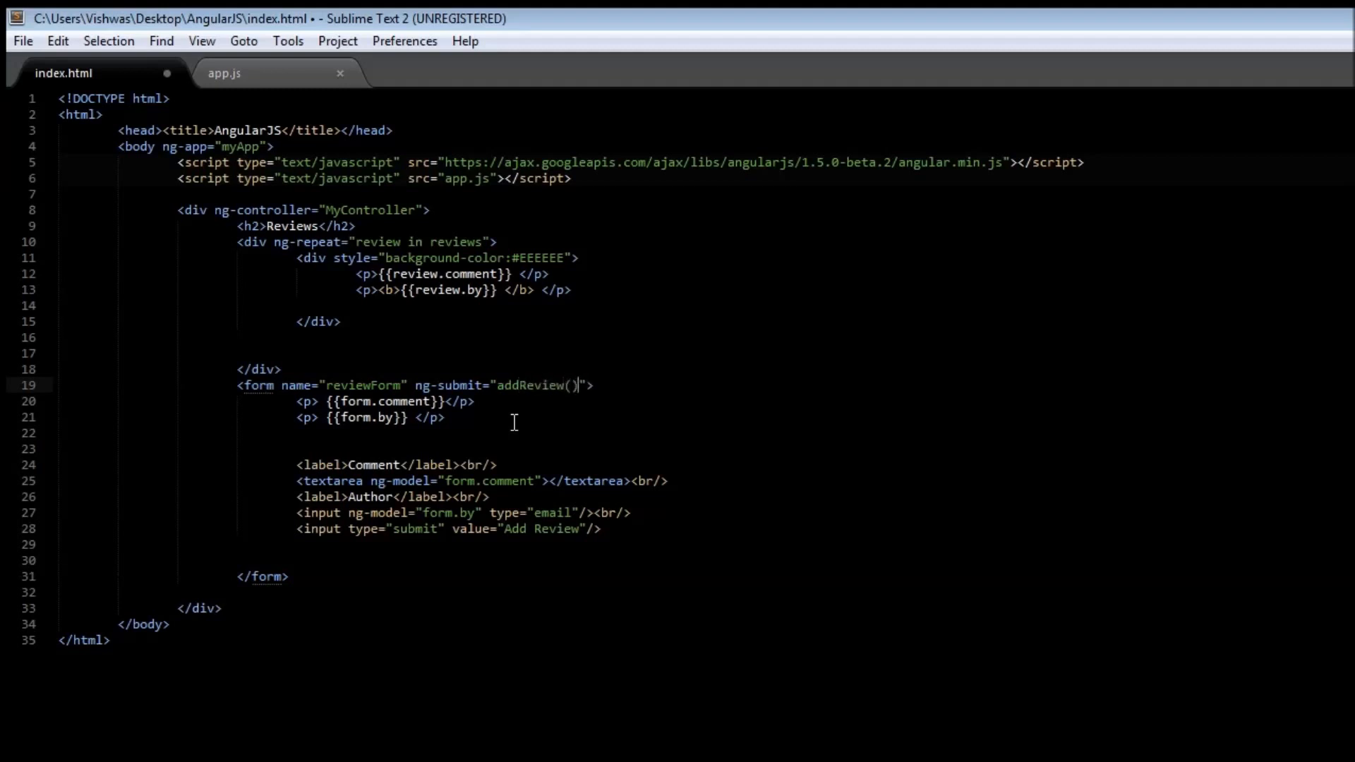
{"action": "key", "text": "ctrl+s"}
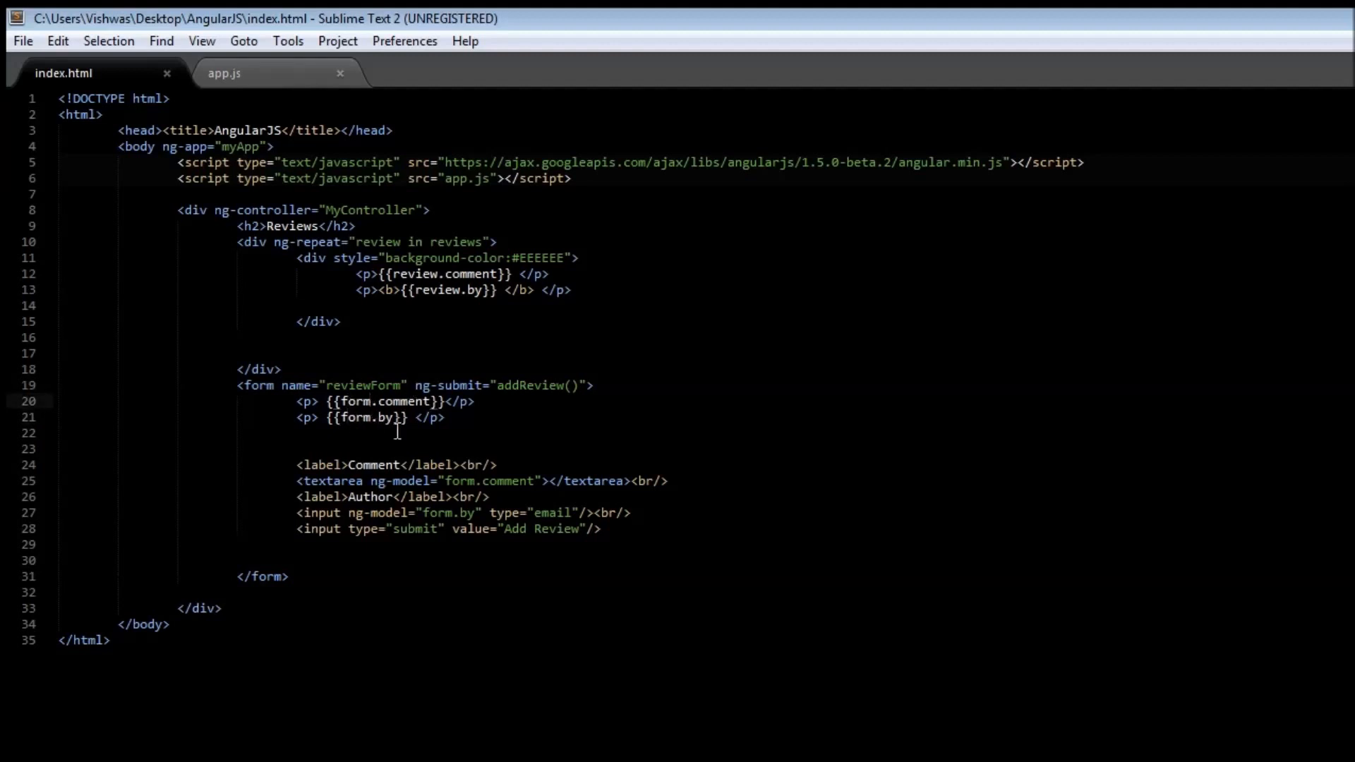
{"action": "left_click", "coordinate": [225, 72]}
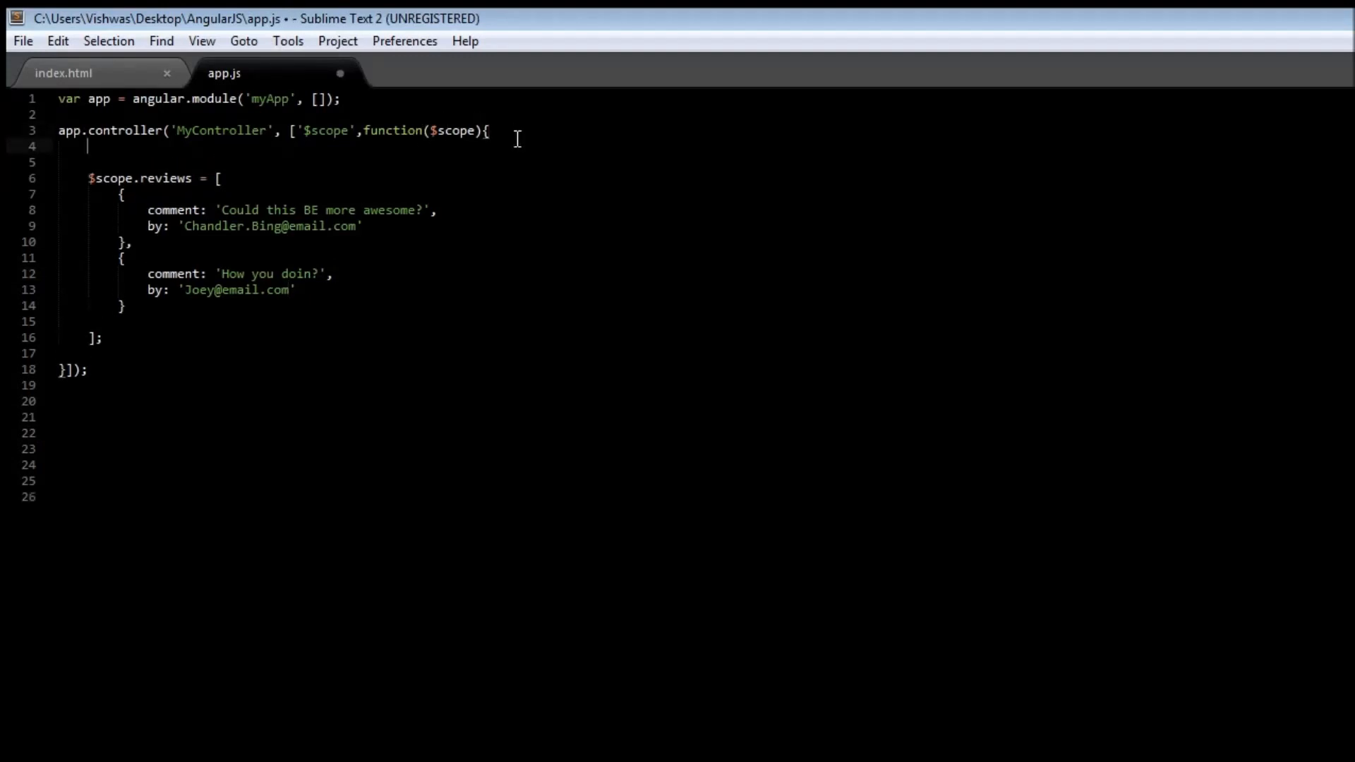
Declare $scope.form = {}; and begin a $scope.addReview function below it
{"action": "type", "text": "$"}
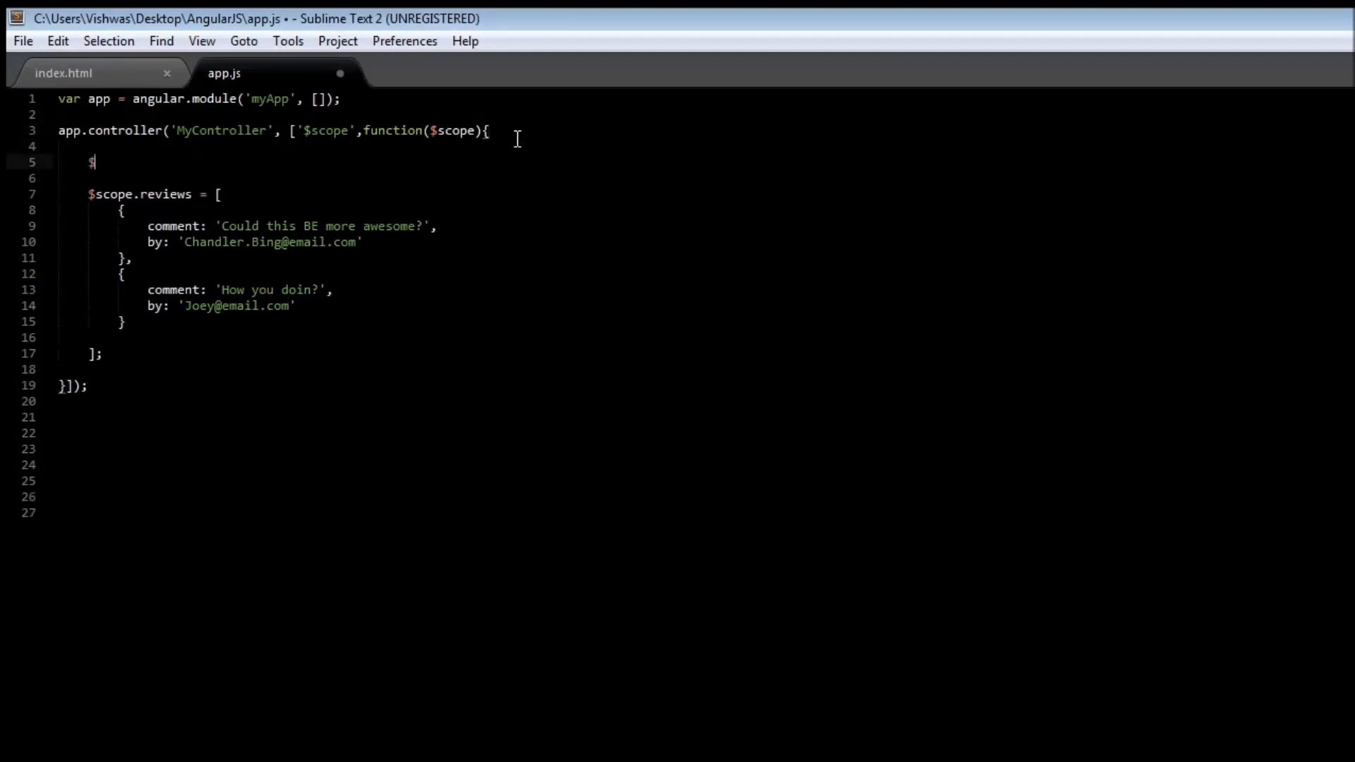
{"action": "type", "text": "scope."}
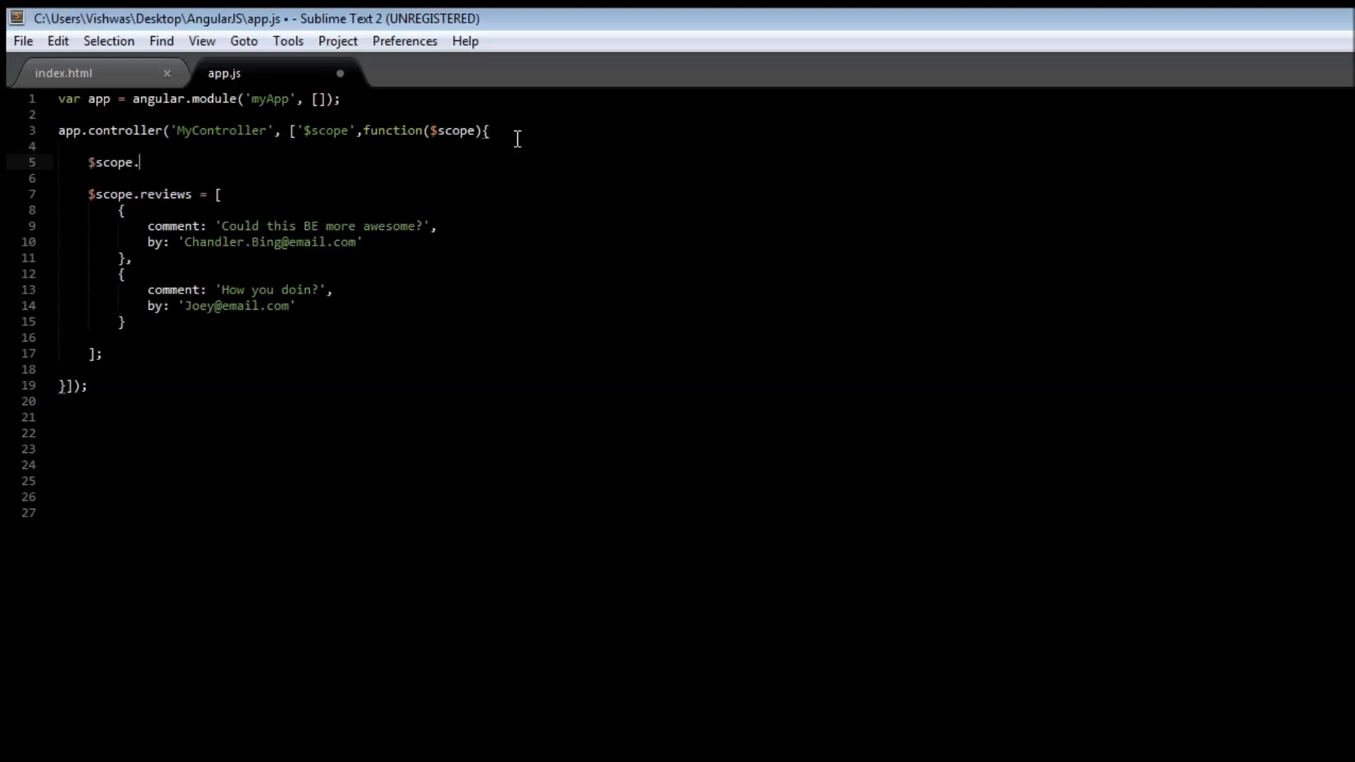
{"action": "type", "text": "form = {}"}
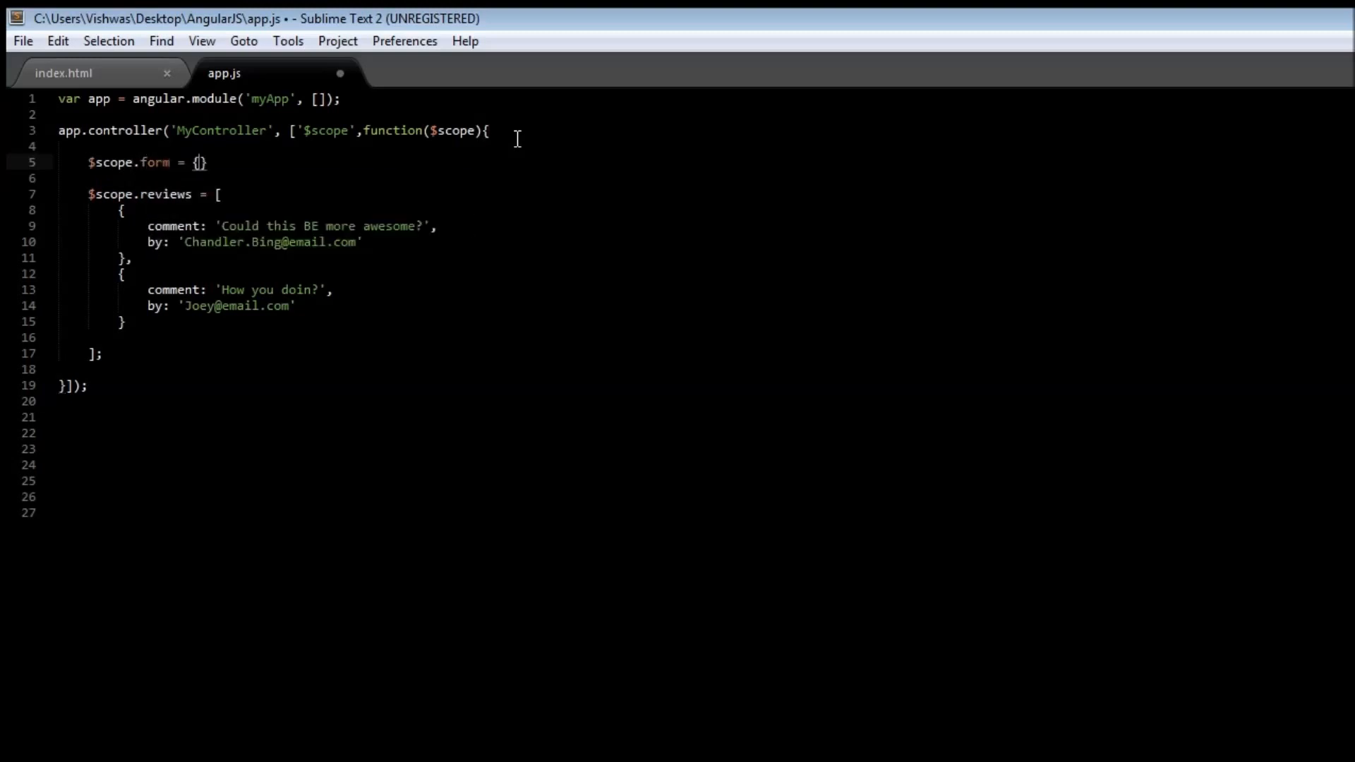
{"action": "type", "text": ";"}
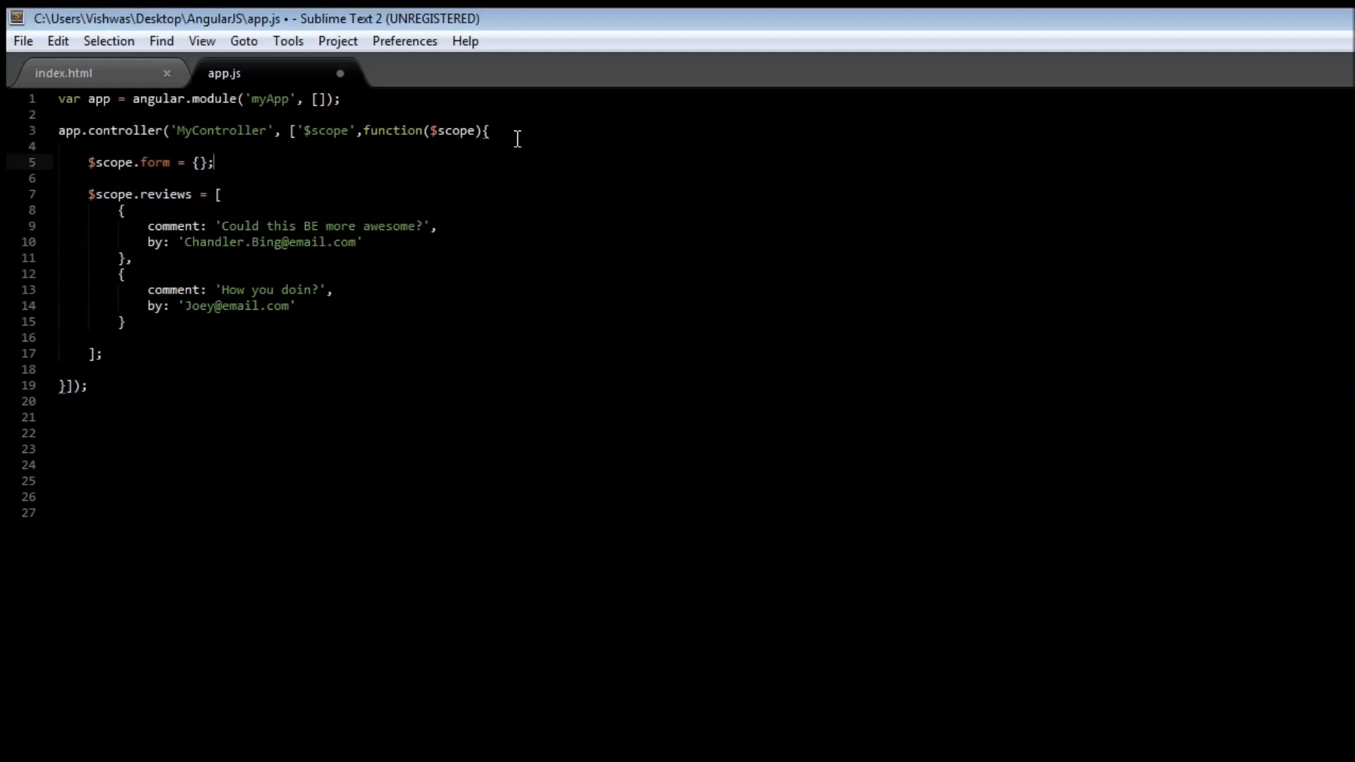
{"action": "key", "text": "Enter"}
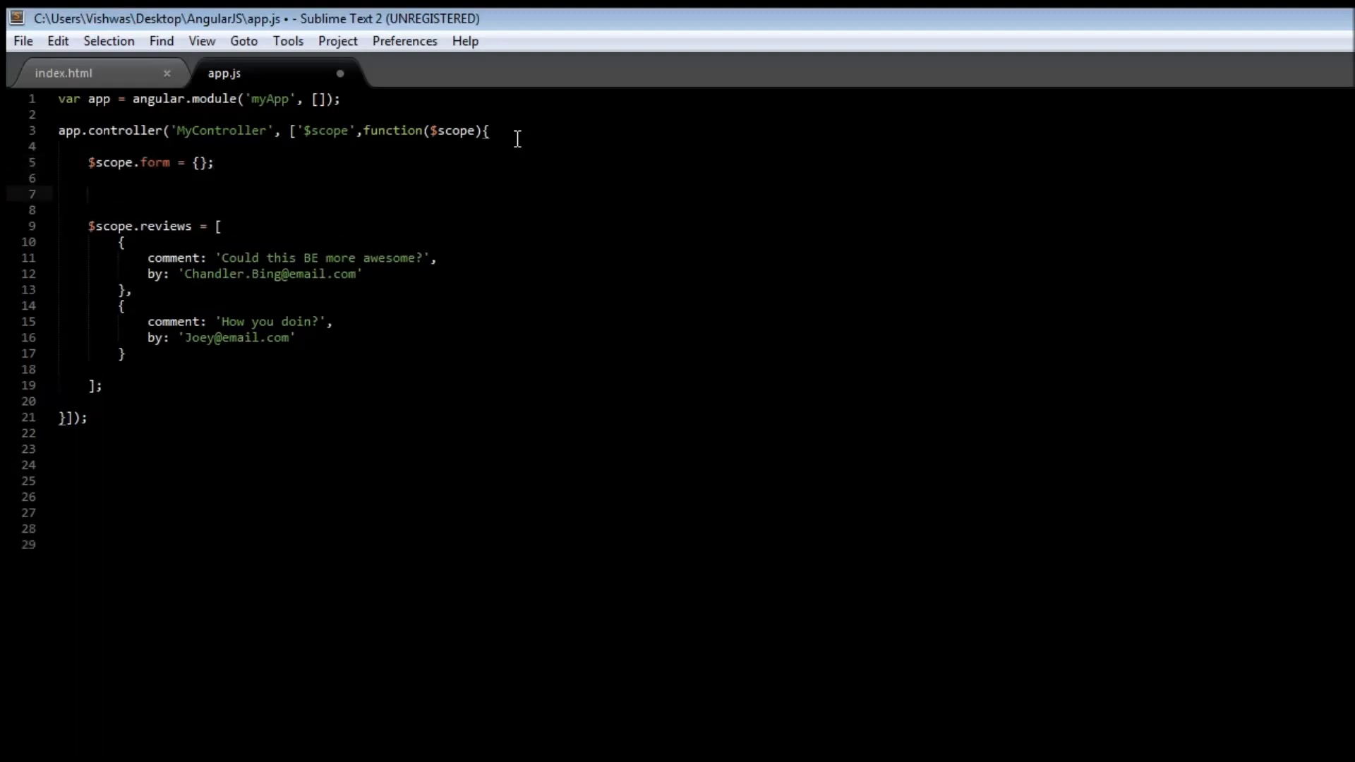
{"action": "type", "text": "$scope.add"}
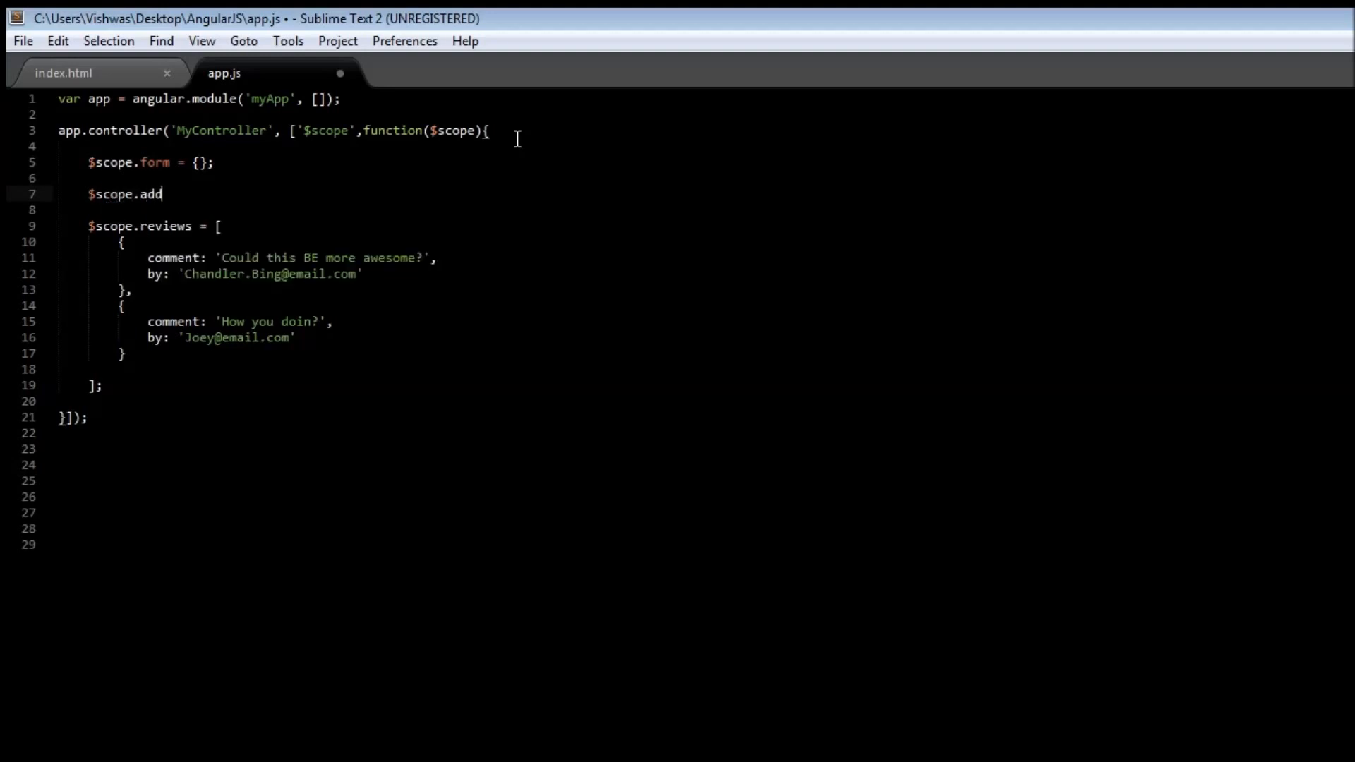
{"action": "type", "text": "Review"}
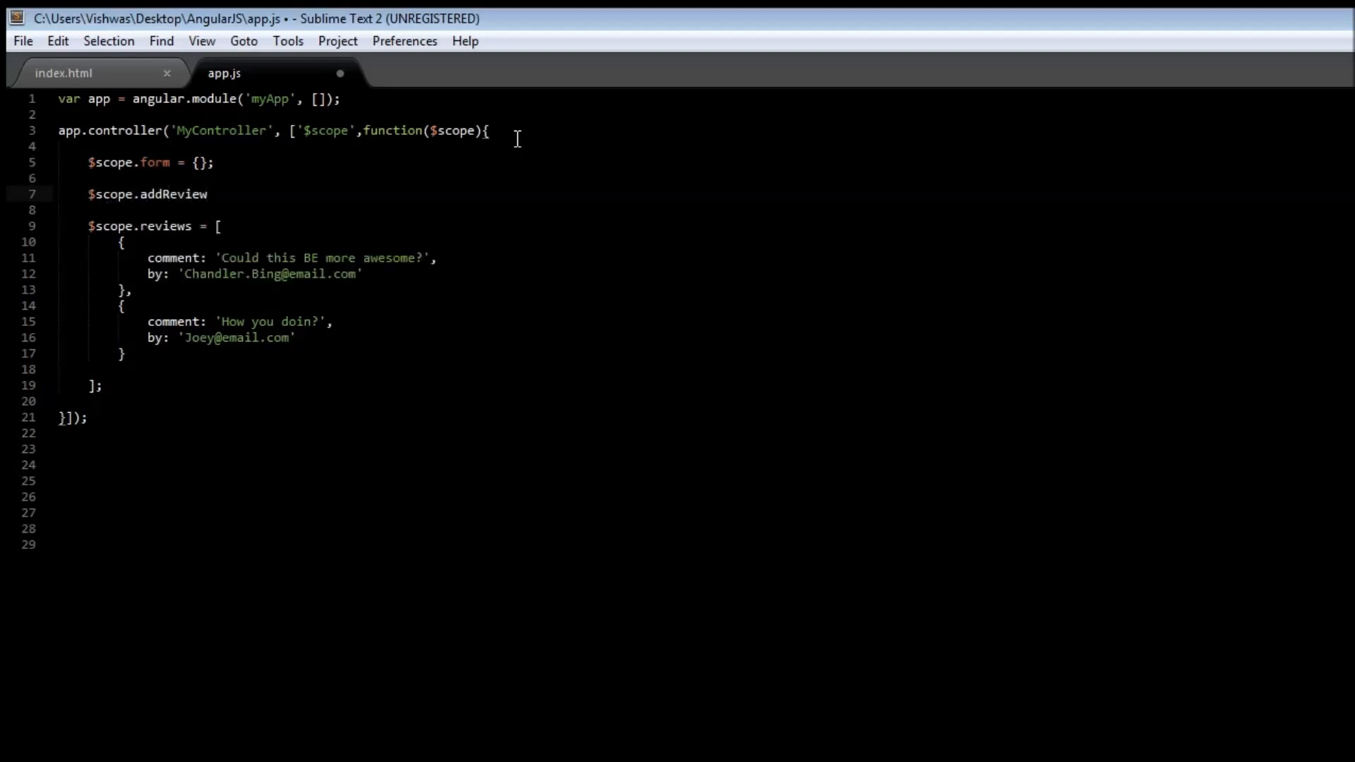
{"action": "type", "text": "= function("}
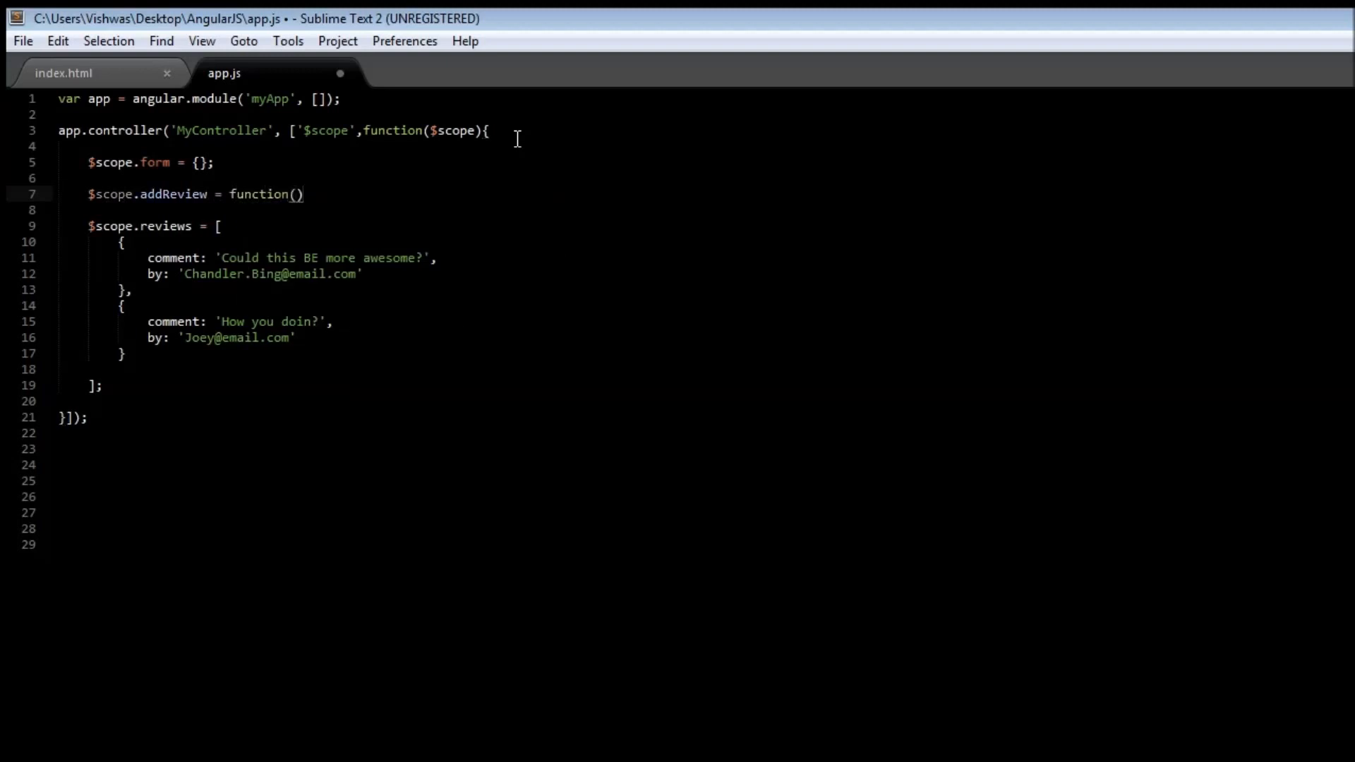
{"action": "type", "text": "{"}
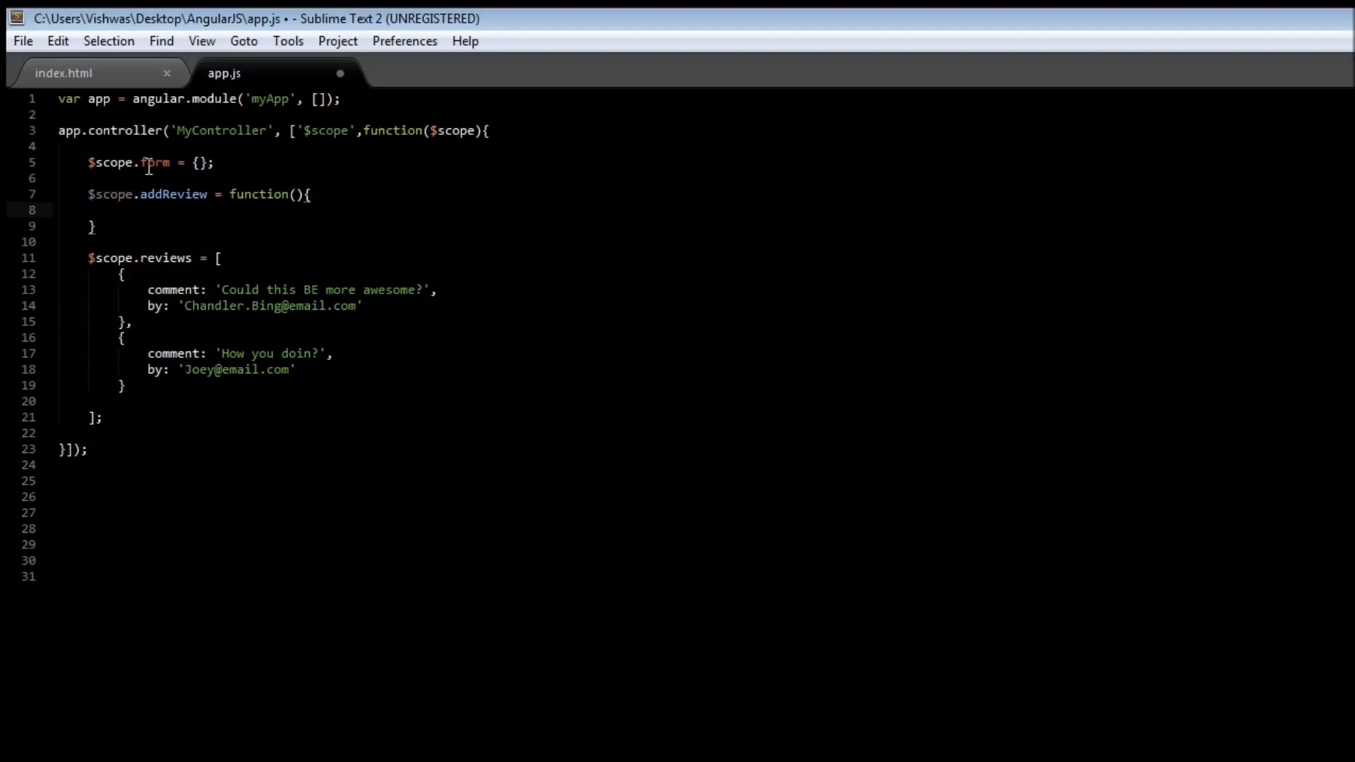
Check the form model name, then make addReview push $scope.form onto $scope.reviews
{"action": "left_click", "coordinate": [64, 72]}
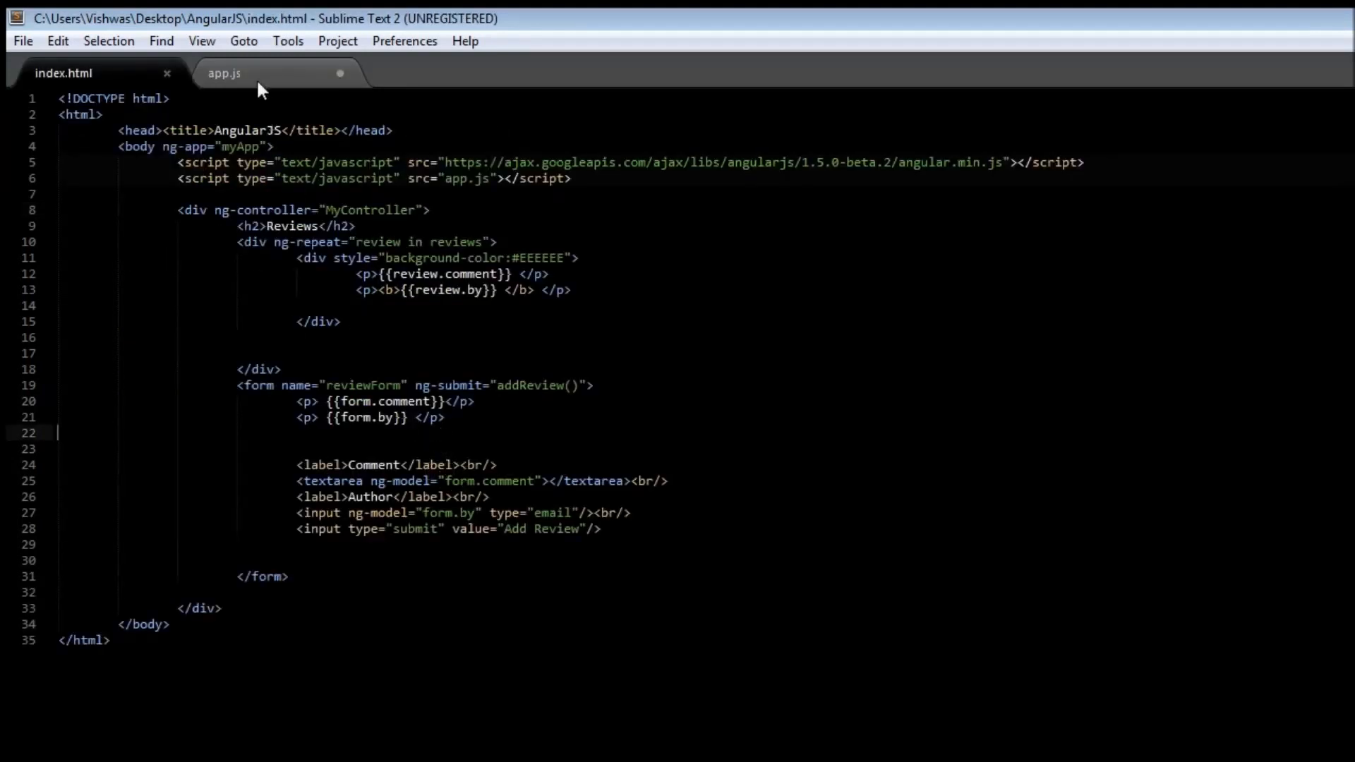
{"action": "left_click", "coordinate": [224, 73]}
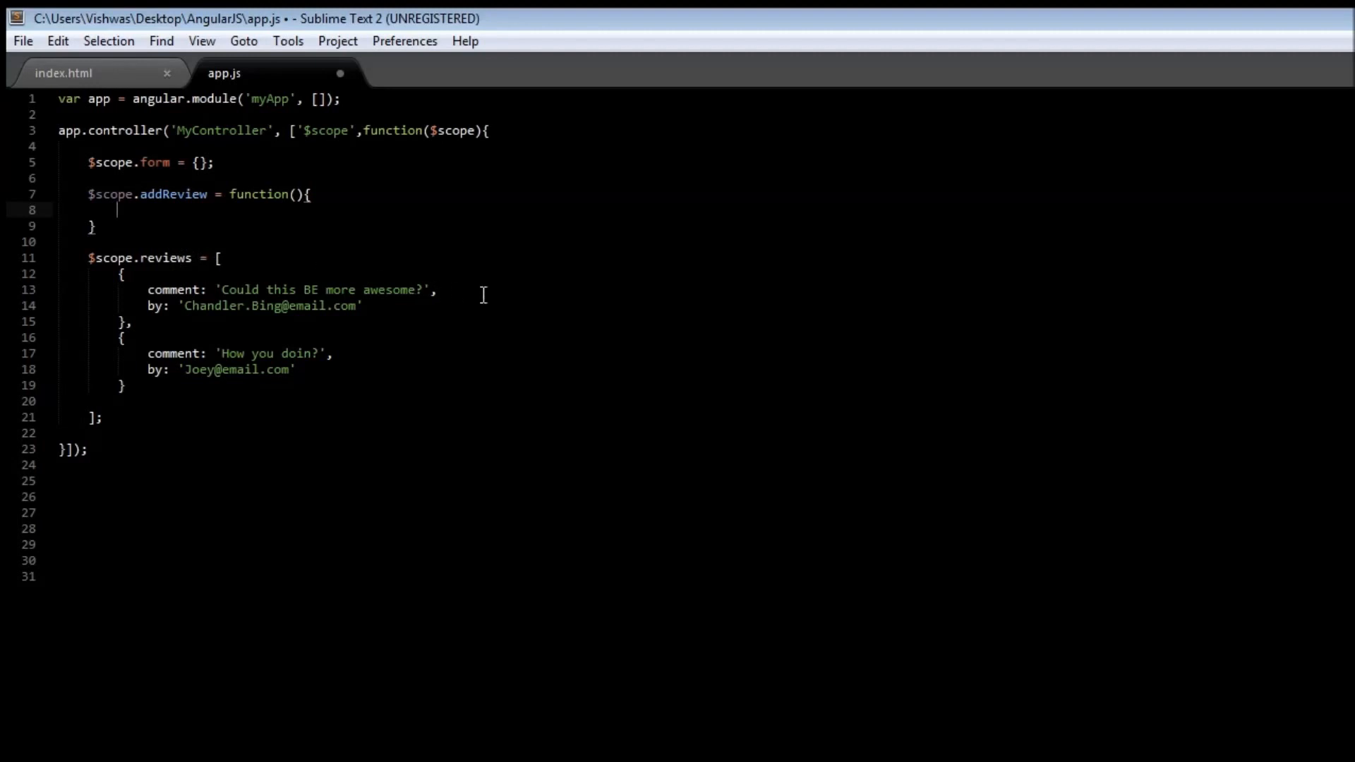
{"action": "type", "text": "$scope.rev"}
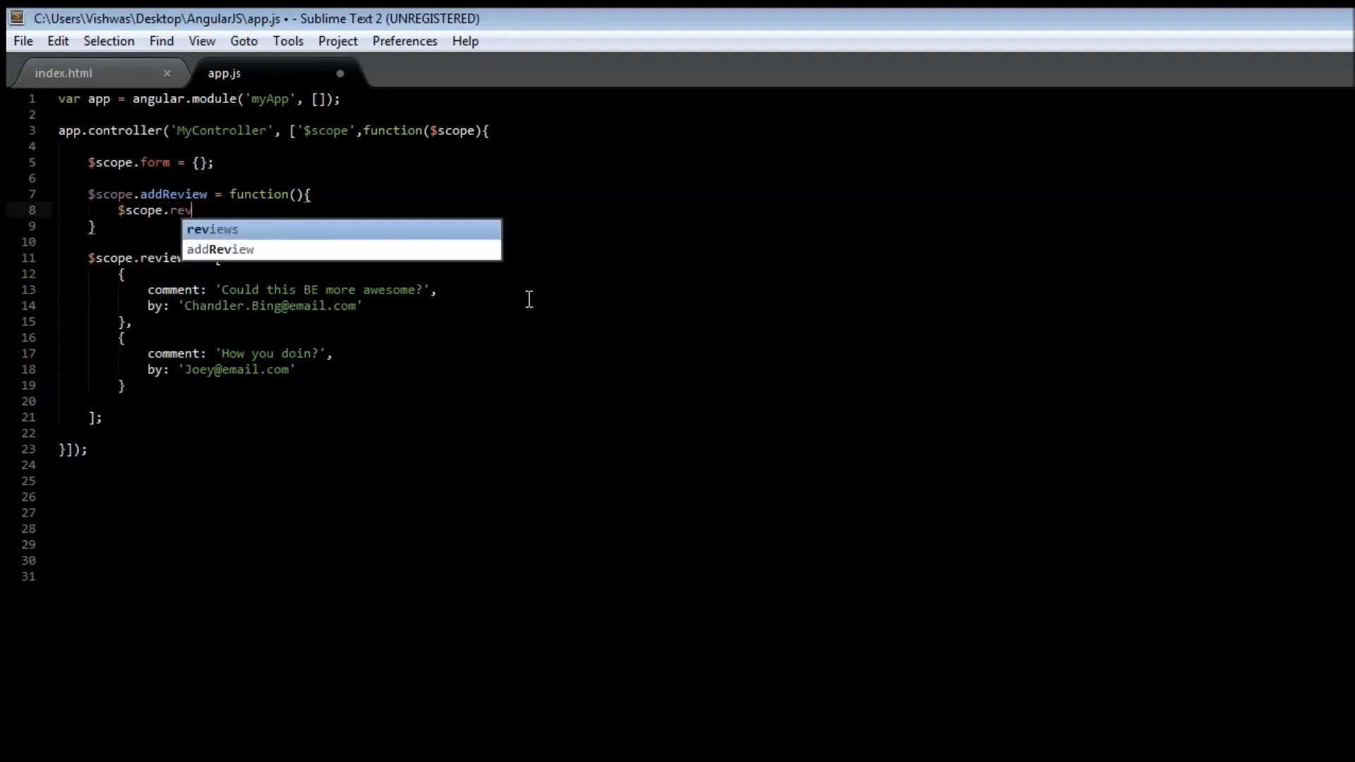
{"action": "type", "text": "iews.pus"}
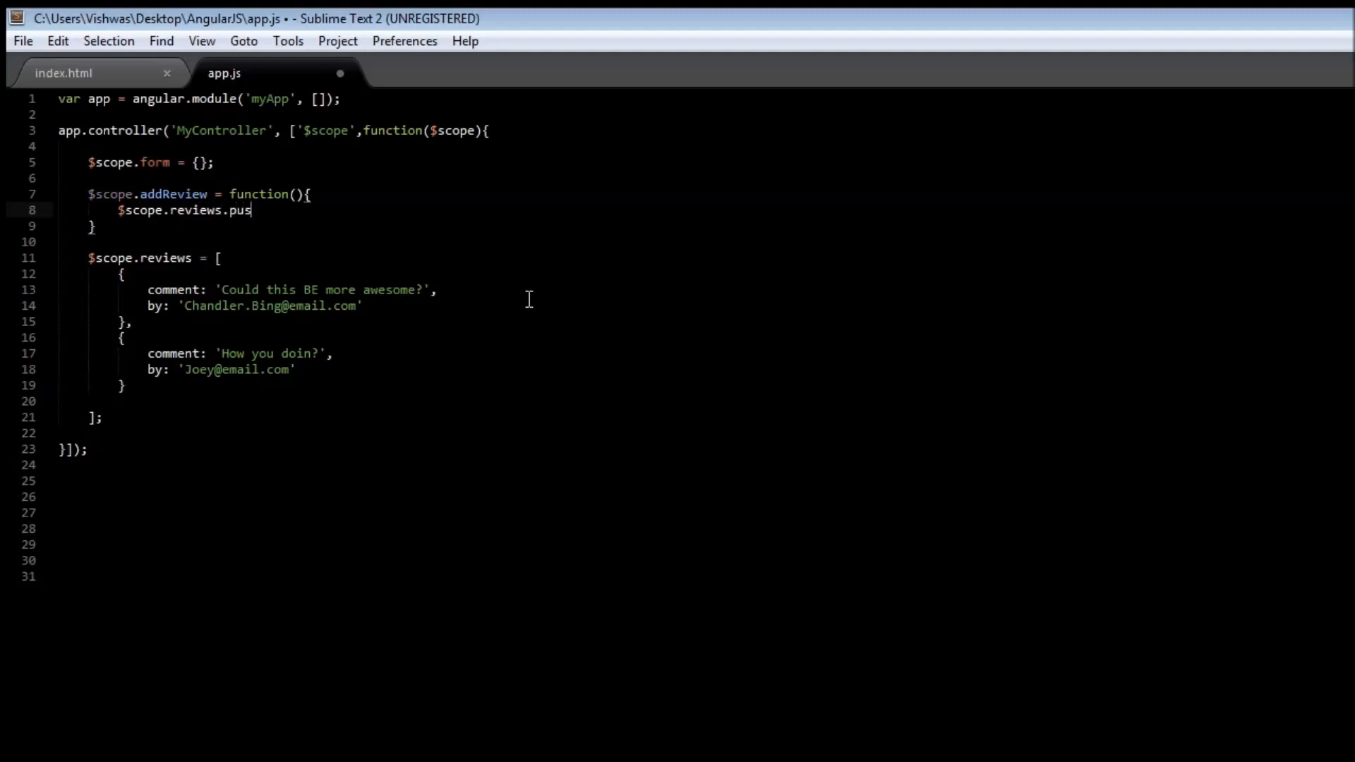
{"action": "type", "text": "h()"}
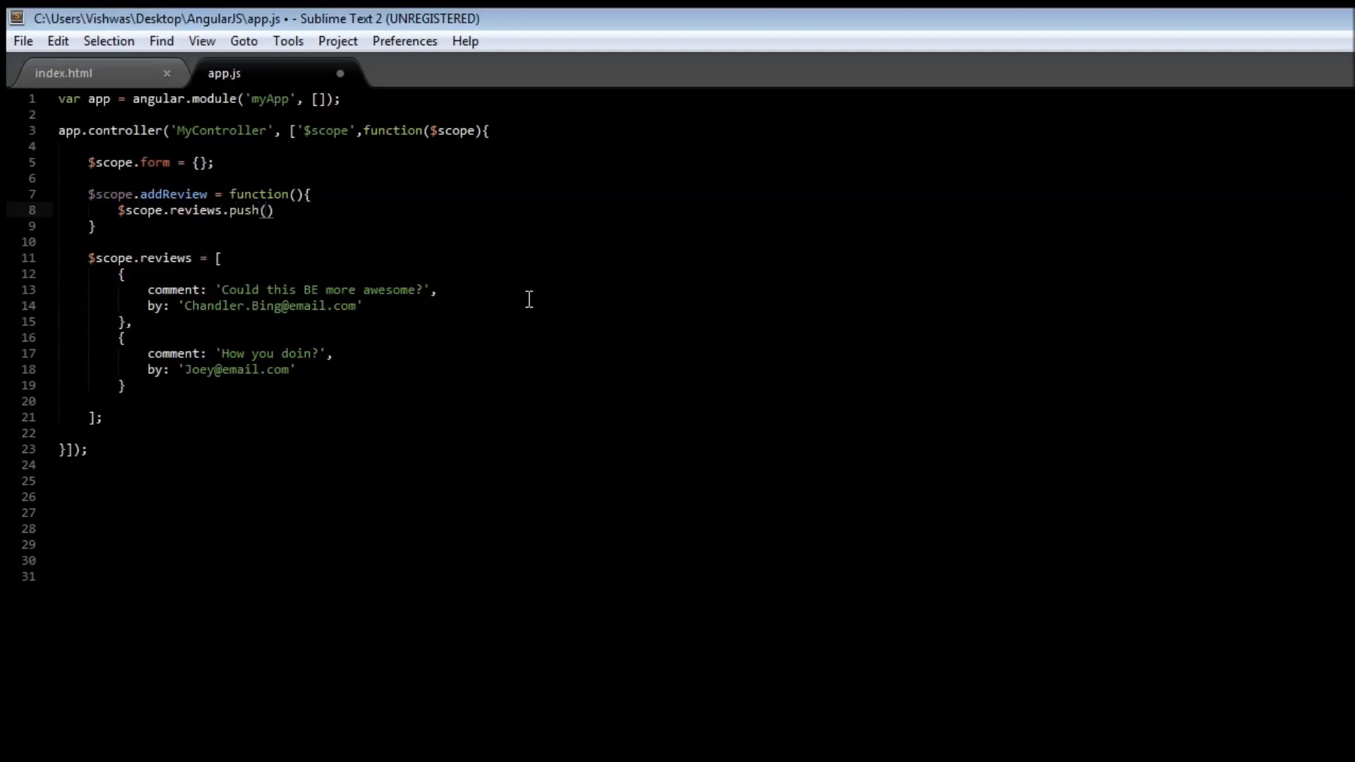
{"action": "type", "text": "$scope."}
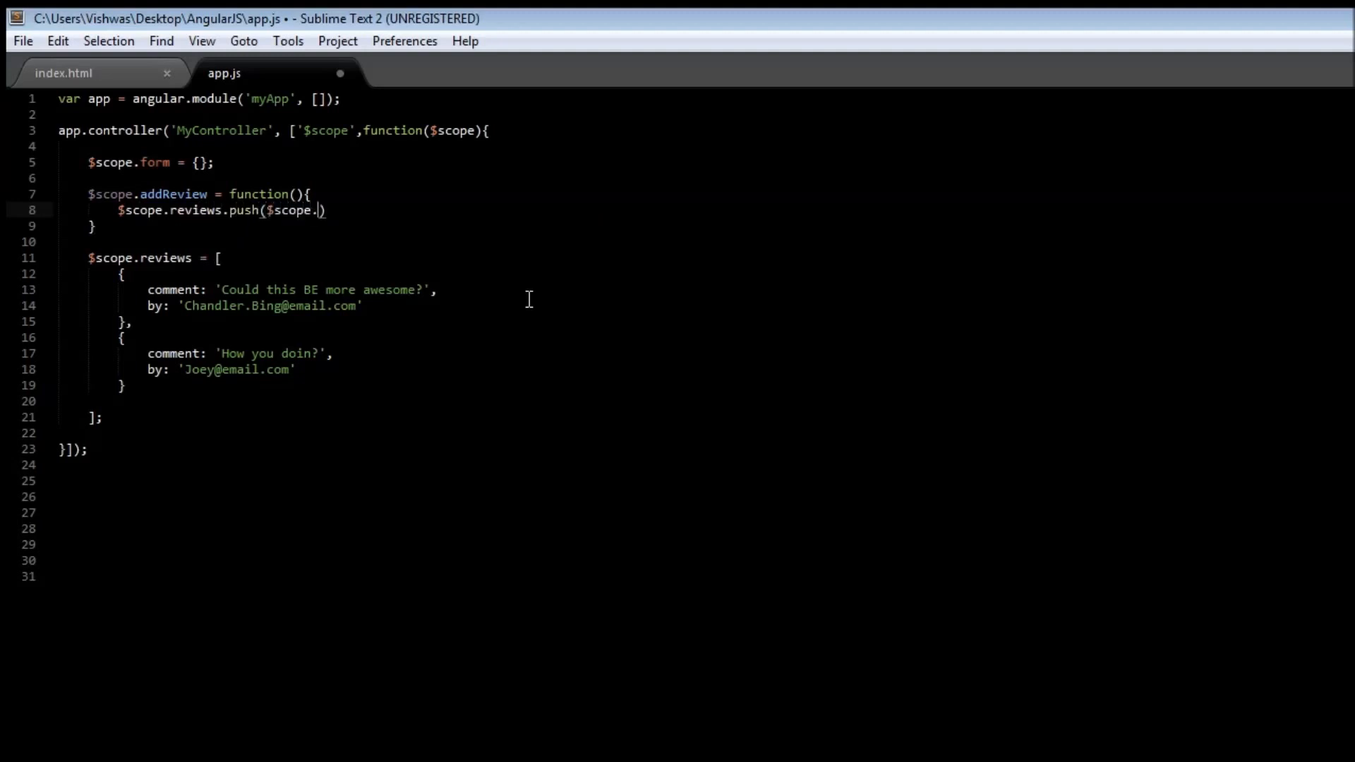
{"action": "type", "text": "form"}
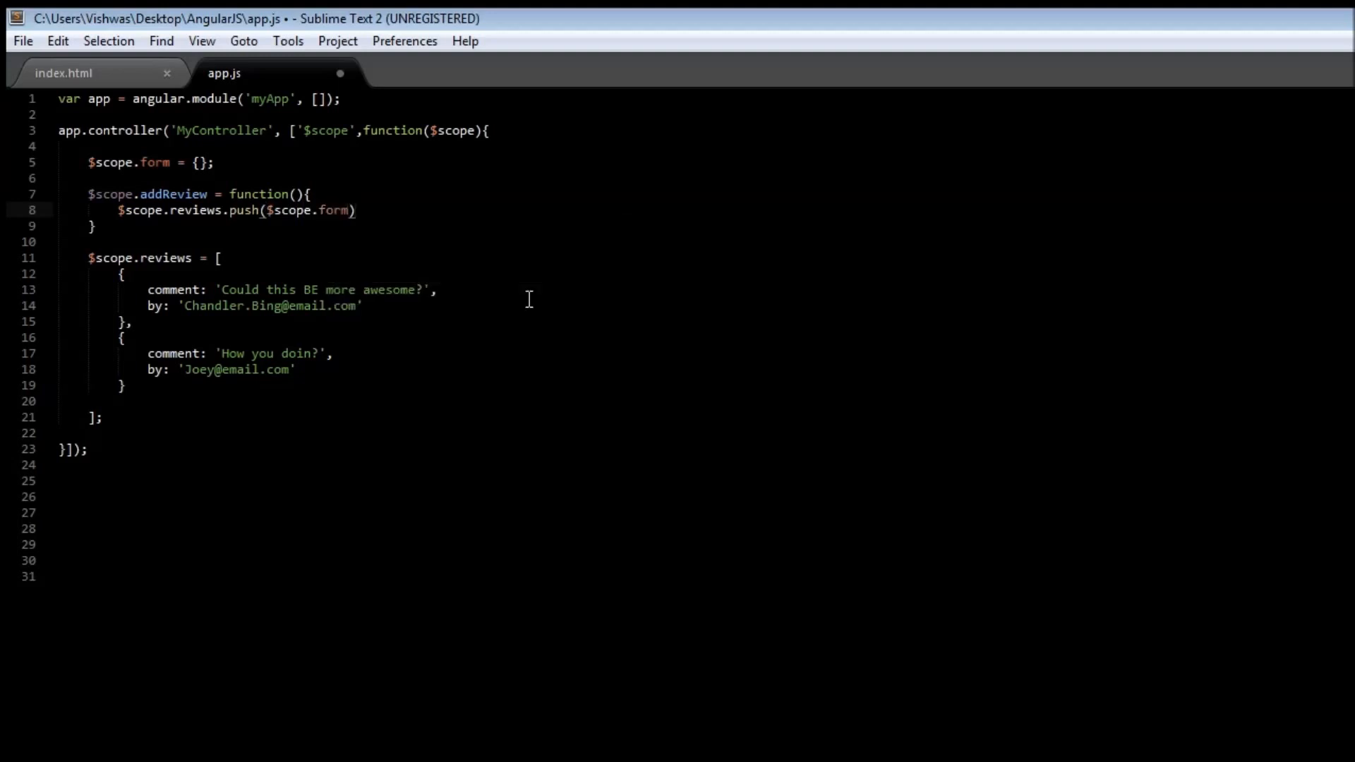
{"action": "type", "text": ";"}
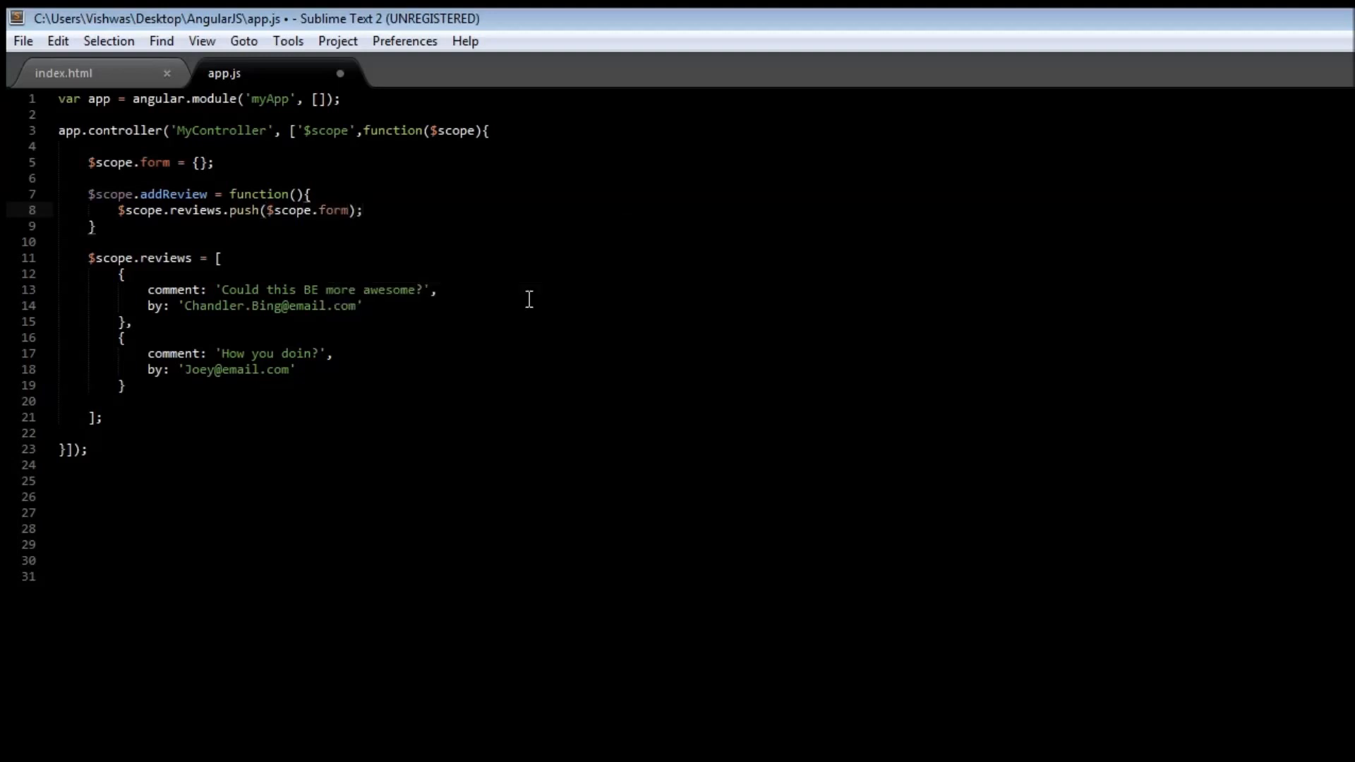
{"action": "left_click", "coordinate": [65, 72]}
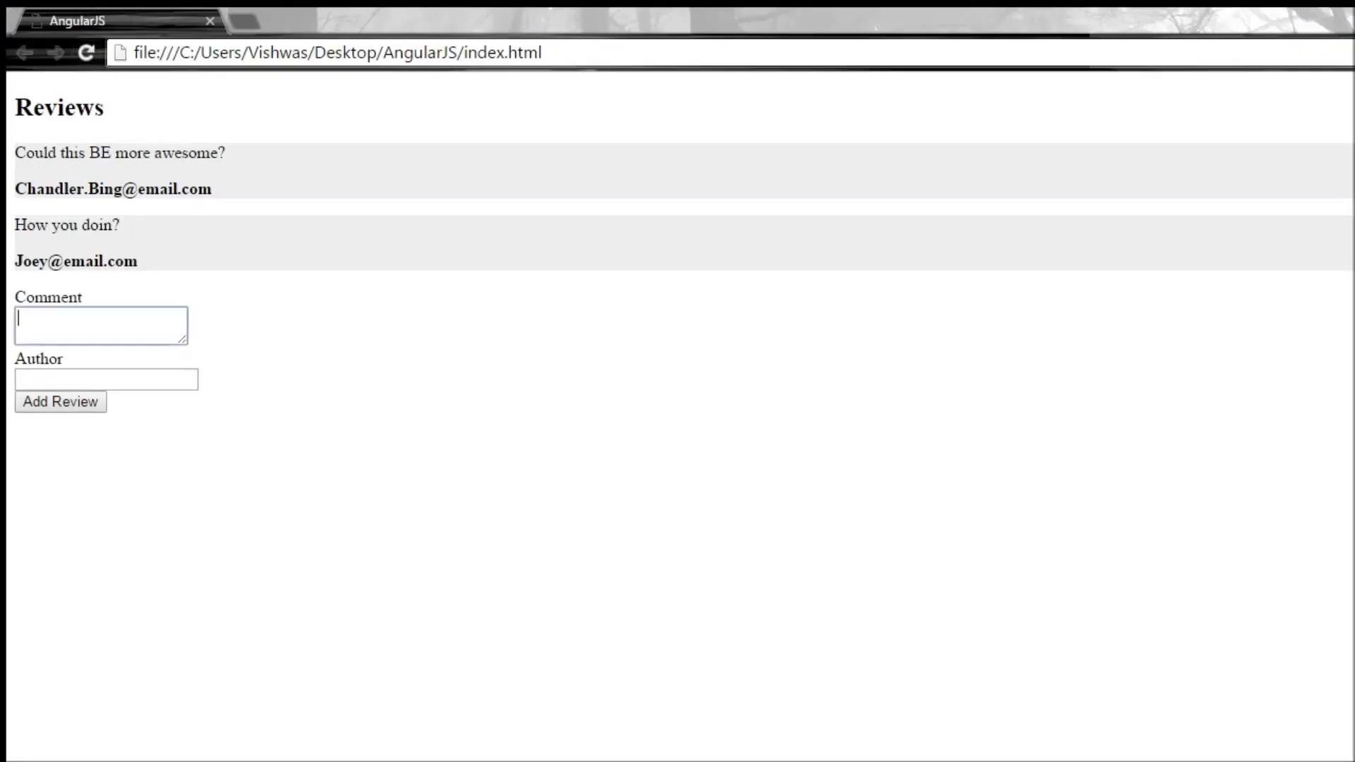
{"action": "type", "text": "T"}
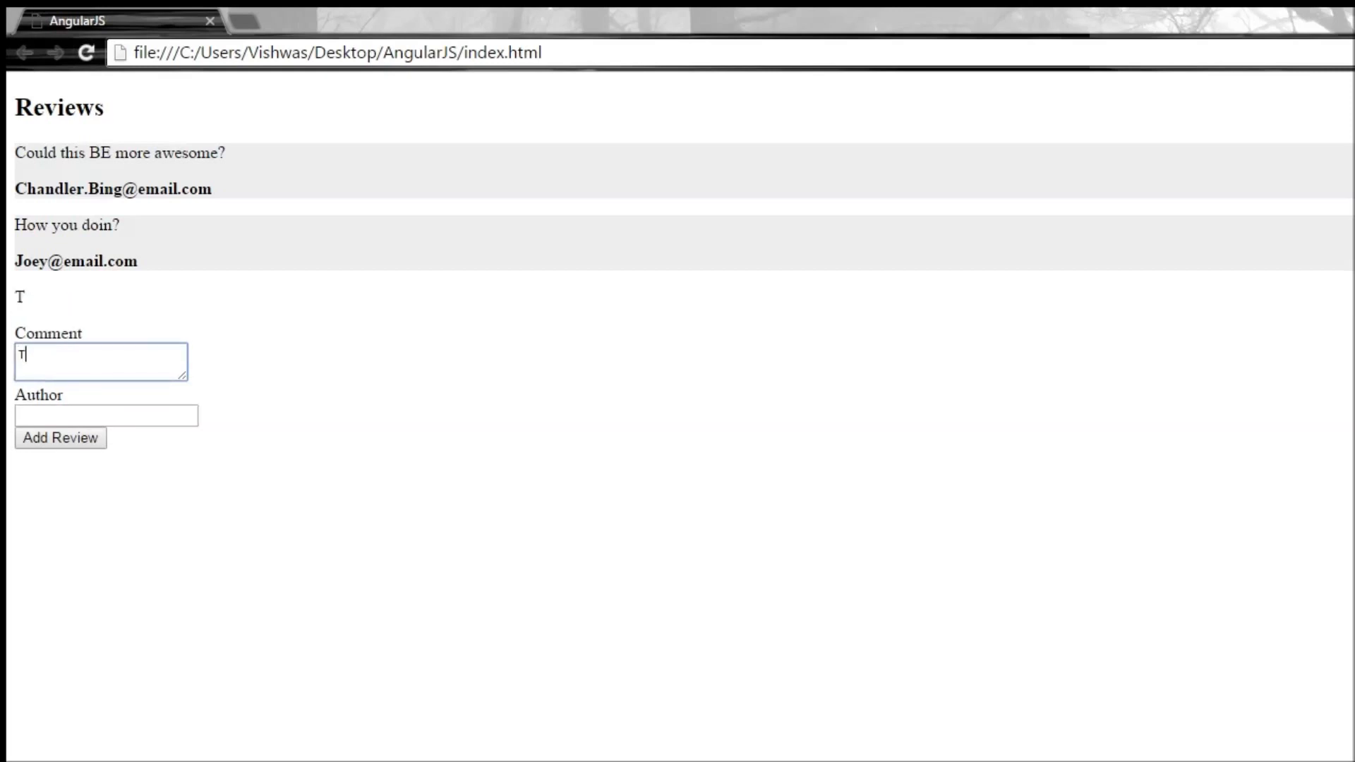
{"action": "type", "text": "his is a new review"}
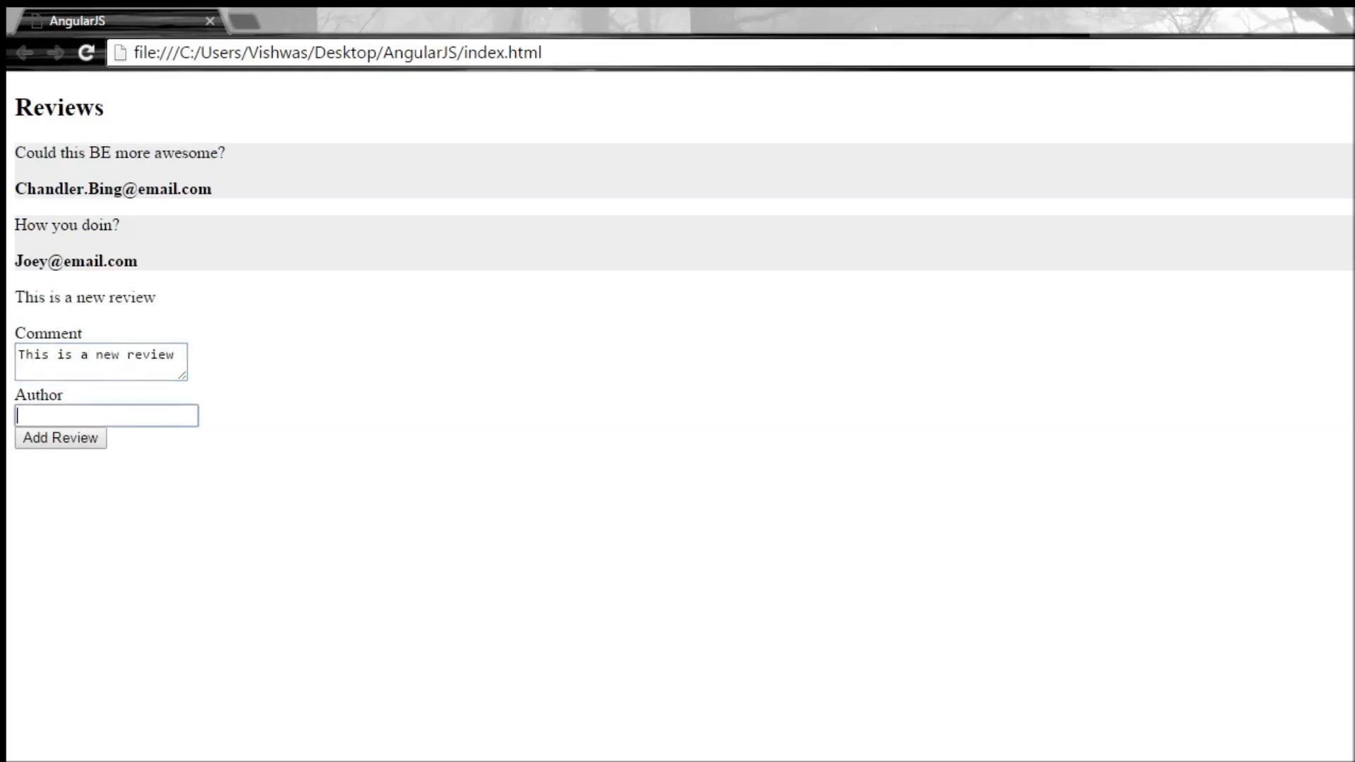
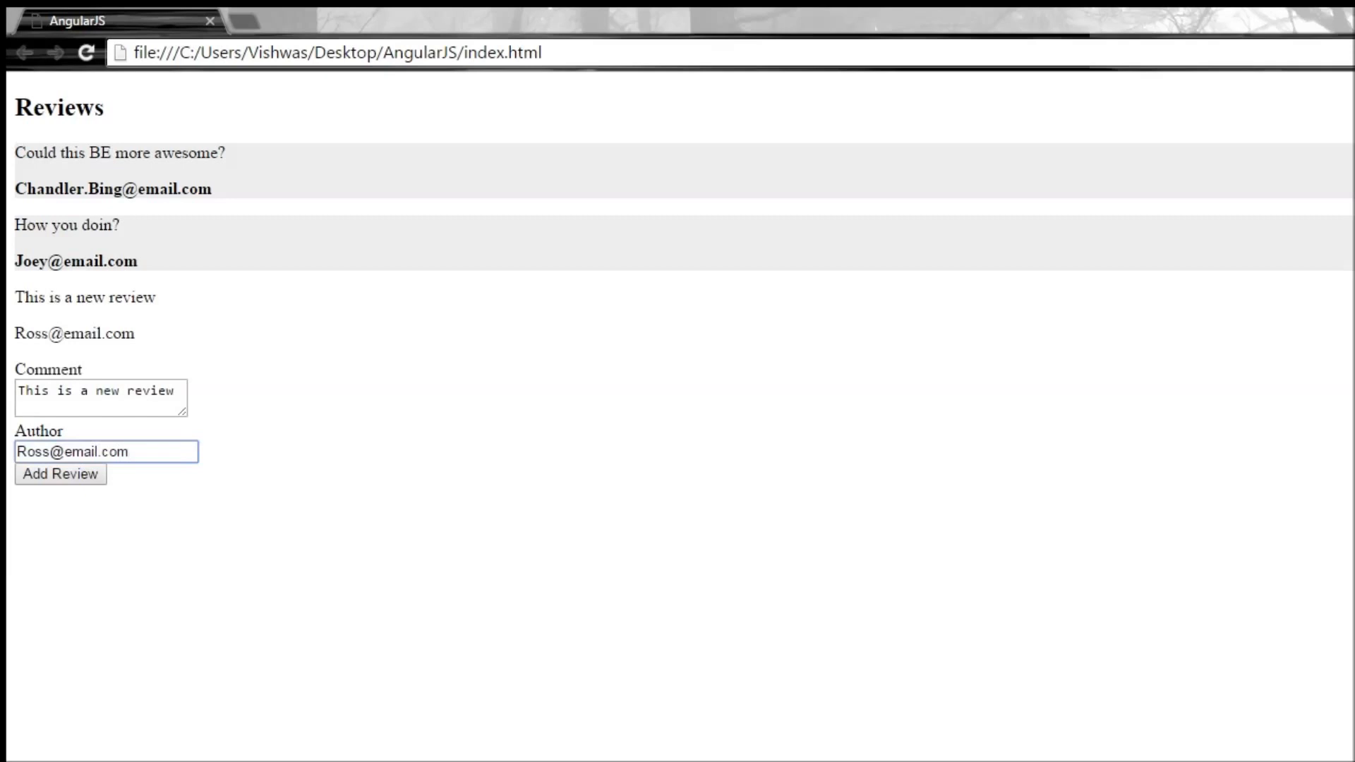
{"action": "left_click", "coordinate": [104, 450]}
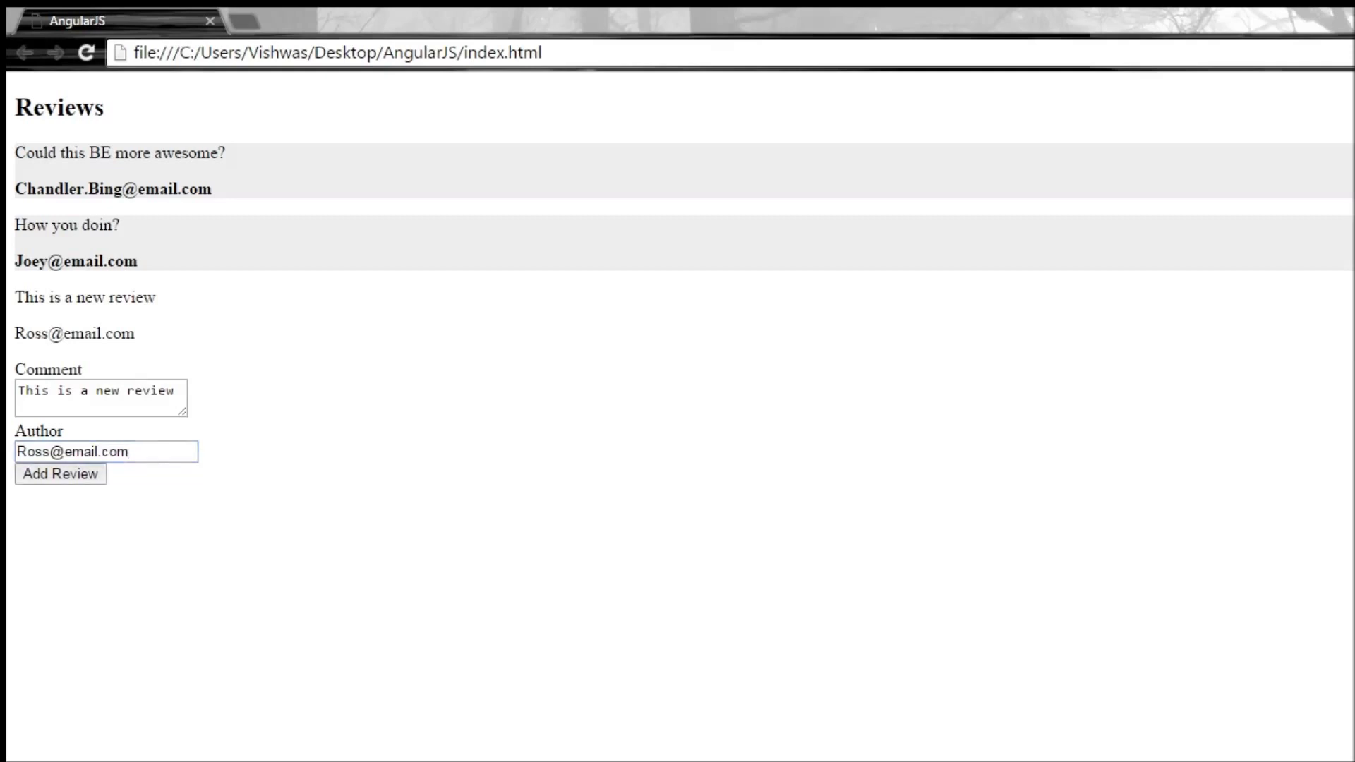
{"action": "left_click", "coordinate": [59, 474]}
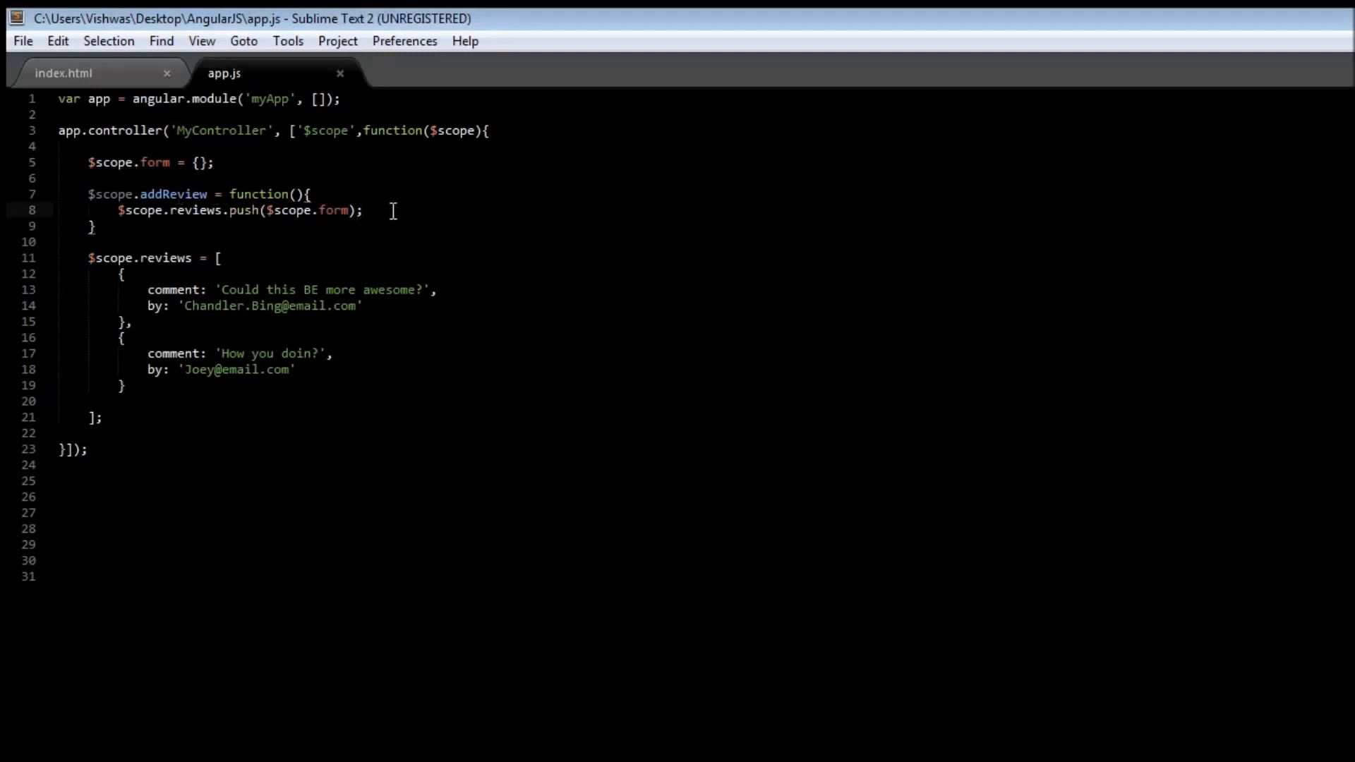
Add $scope.form = {}; after the push call in addReview and save app.js
{"action": "key", "text": "Enter"}
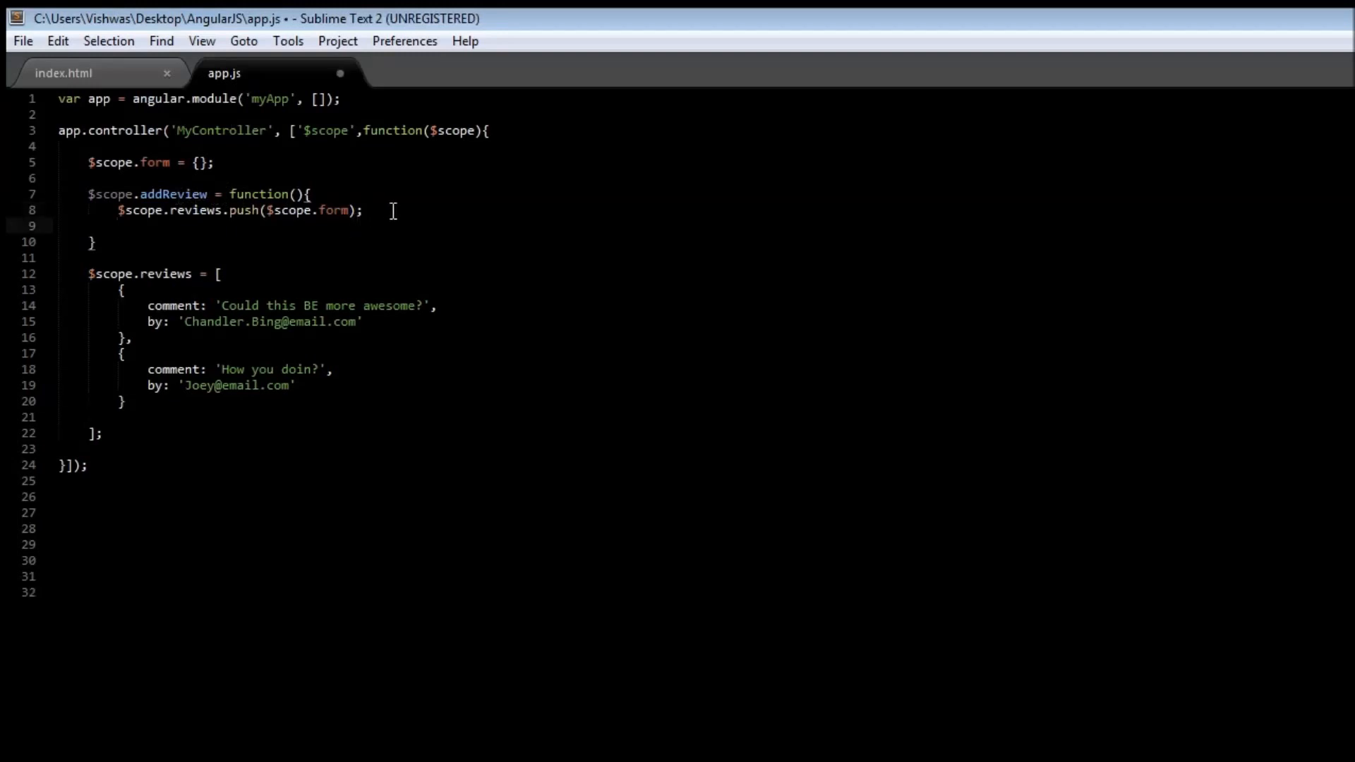
{"action": "type", "text": "$scope.f"}
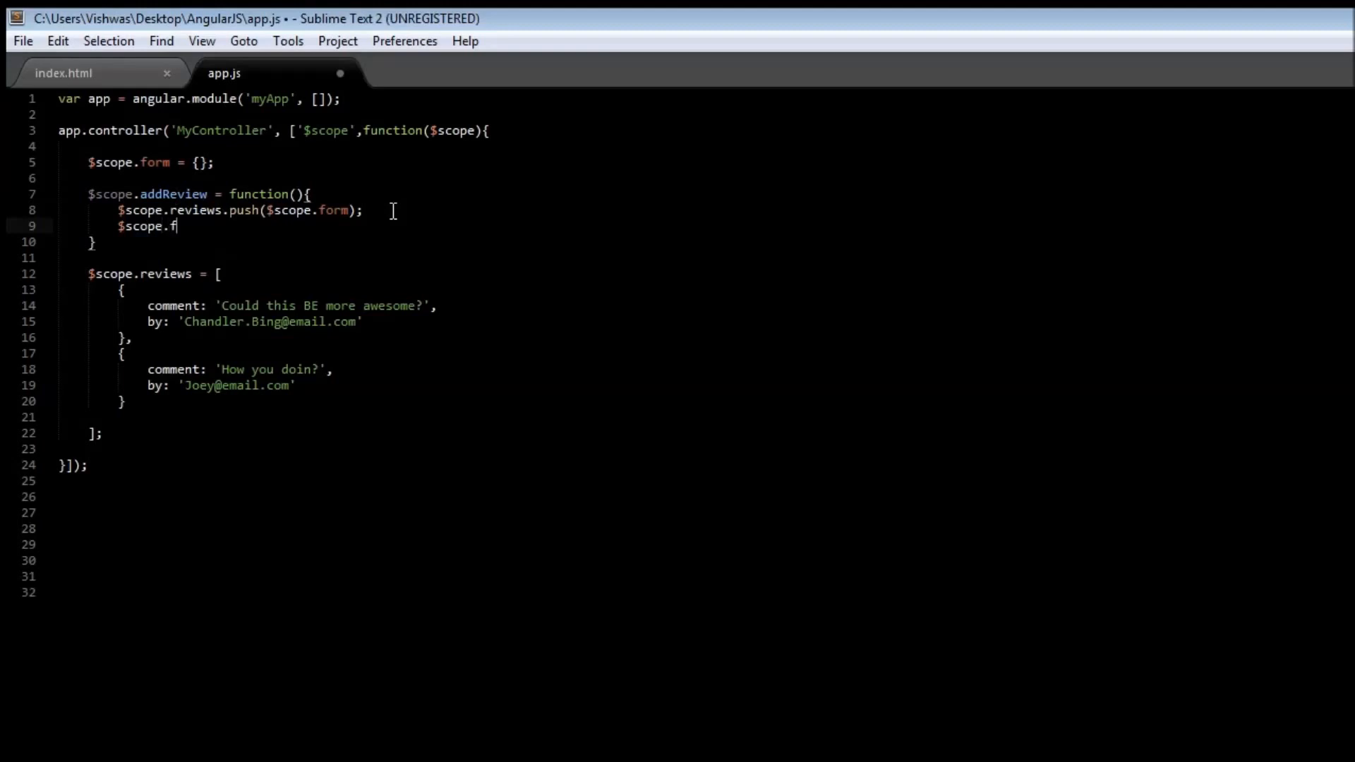
{"action": "type", "text": "orm ="}
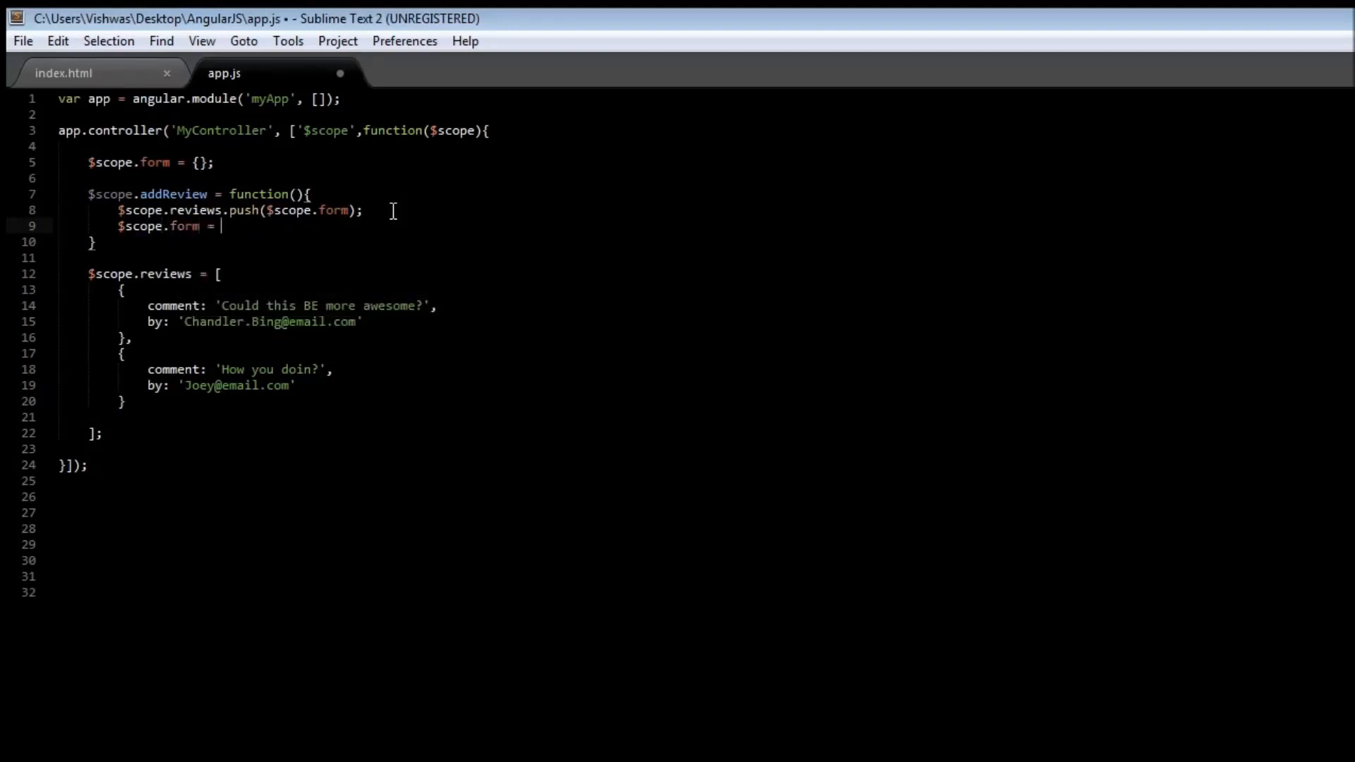
{"action": "type", "text": "{};"}
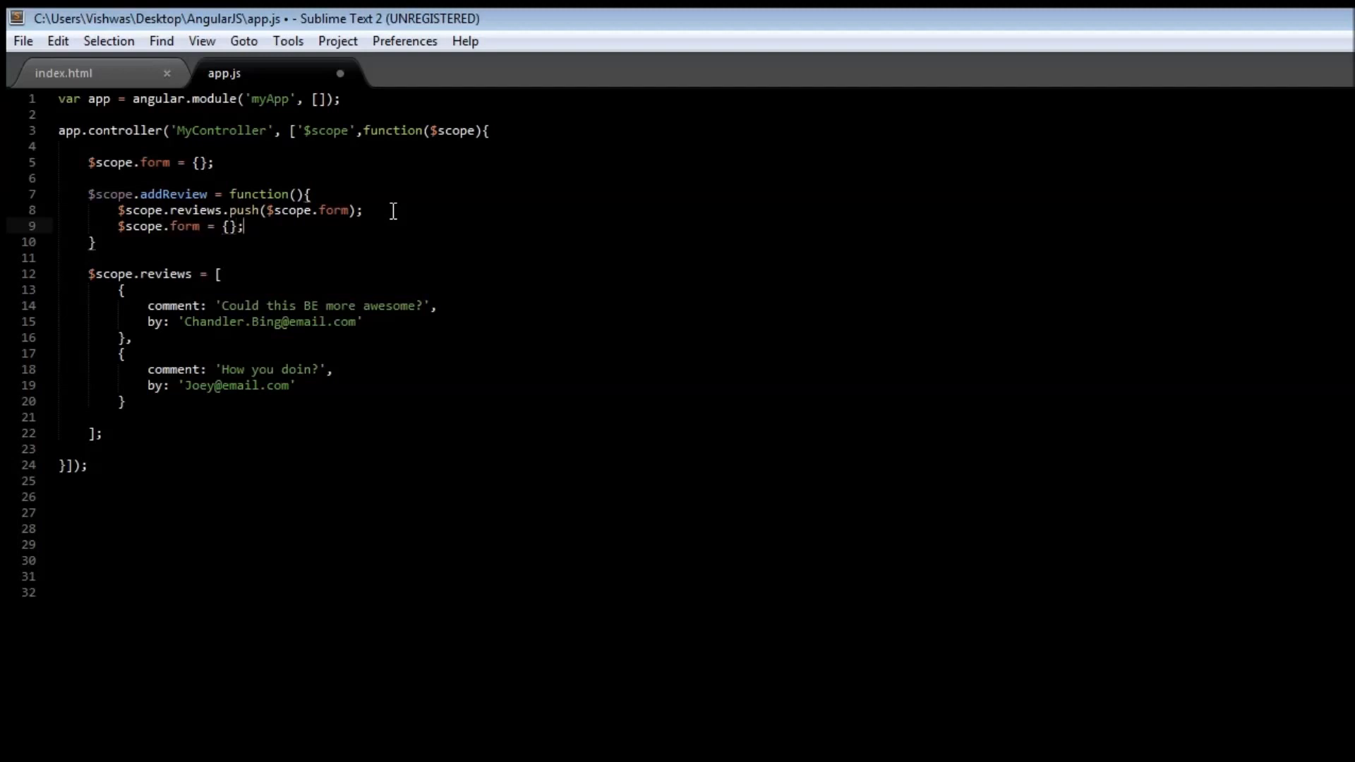
{"action": "key", "text": "ctrl+s"}
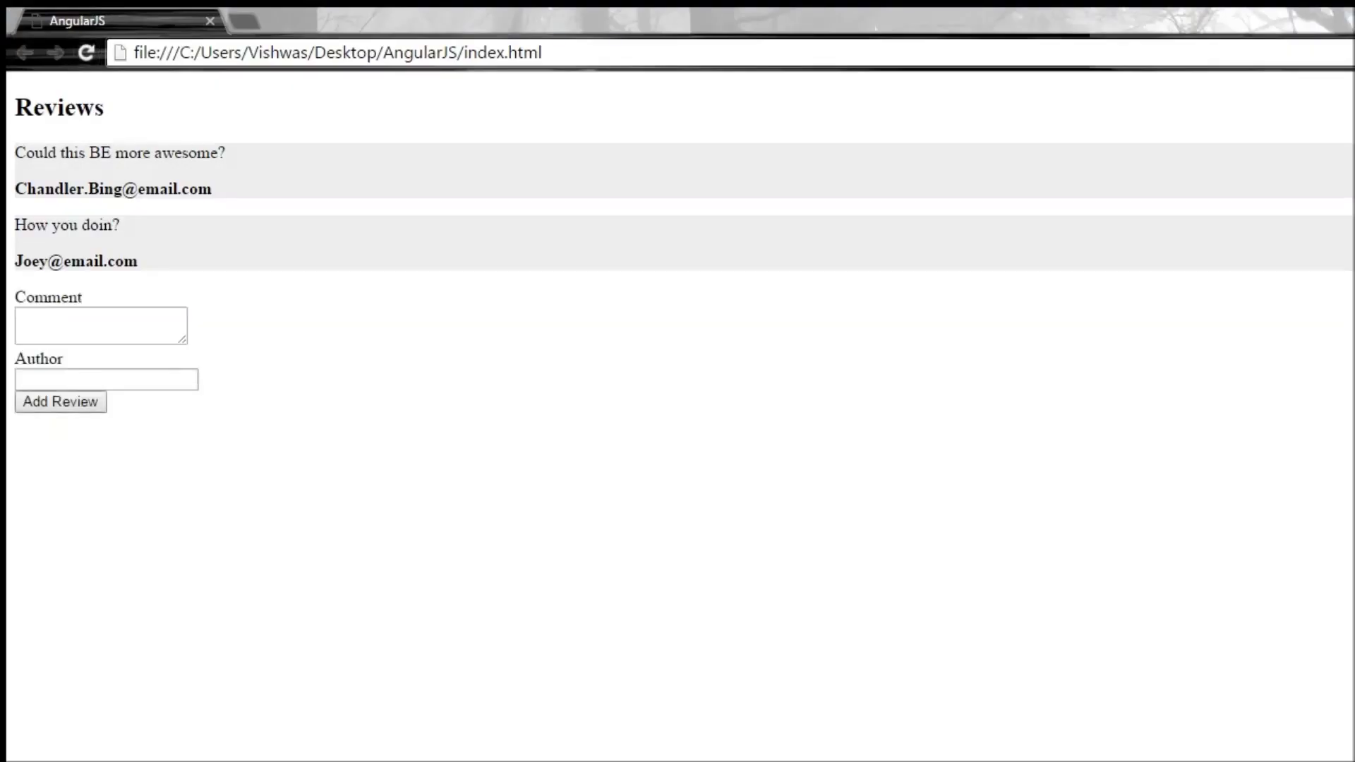
{"action": "left_click", "coordinate": [100, 326]}
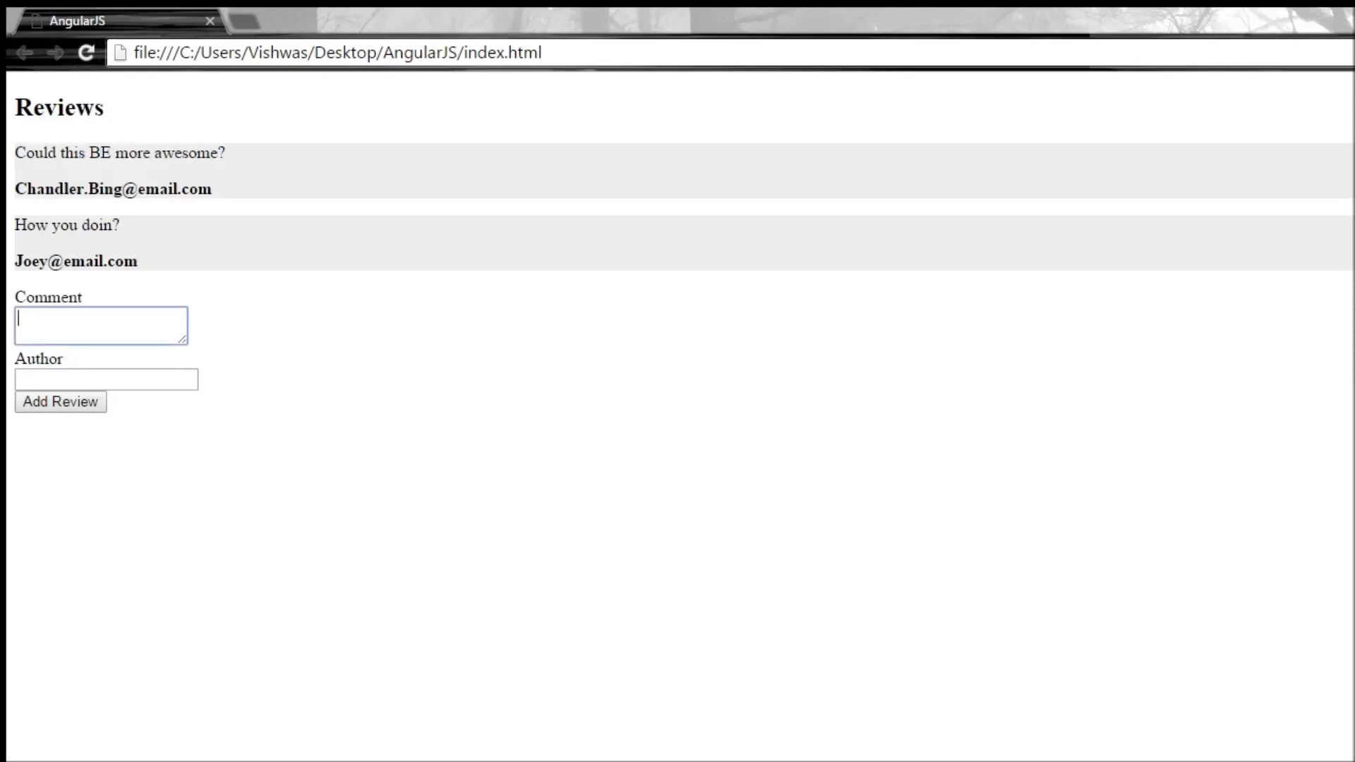
{"action": "type", "text": "This i"}
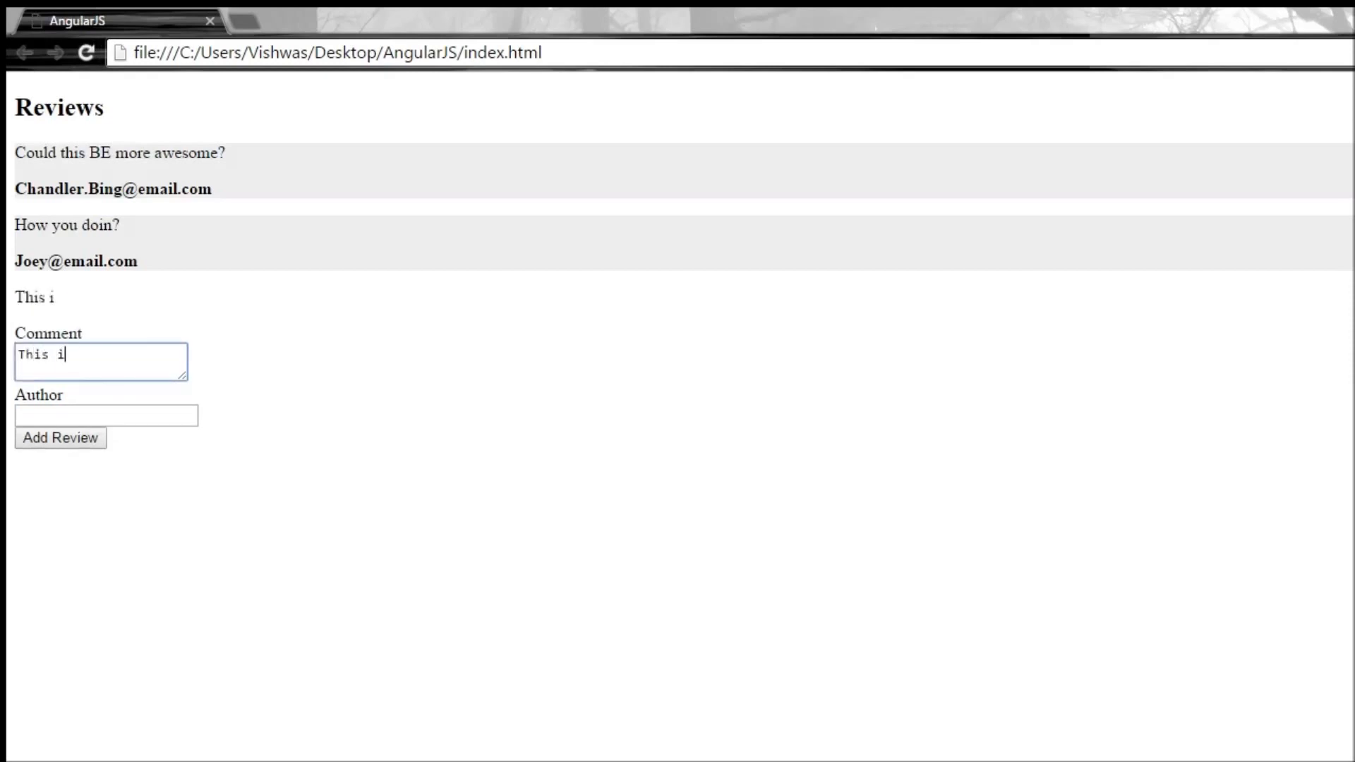
{"action": "type", "text": "s yet another review"}
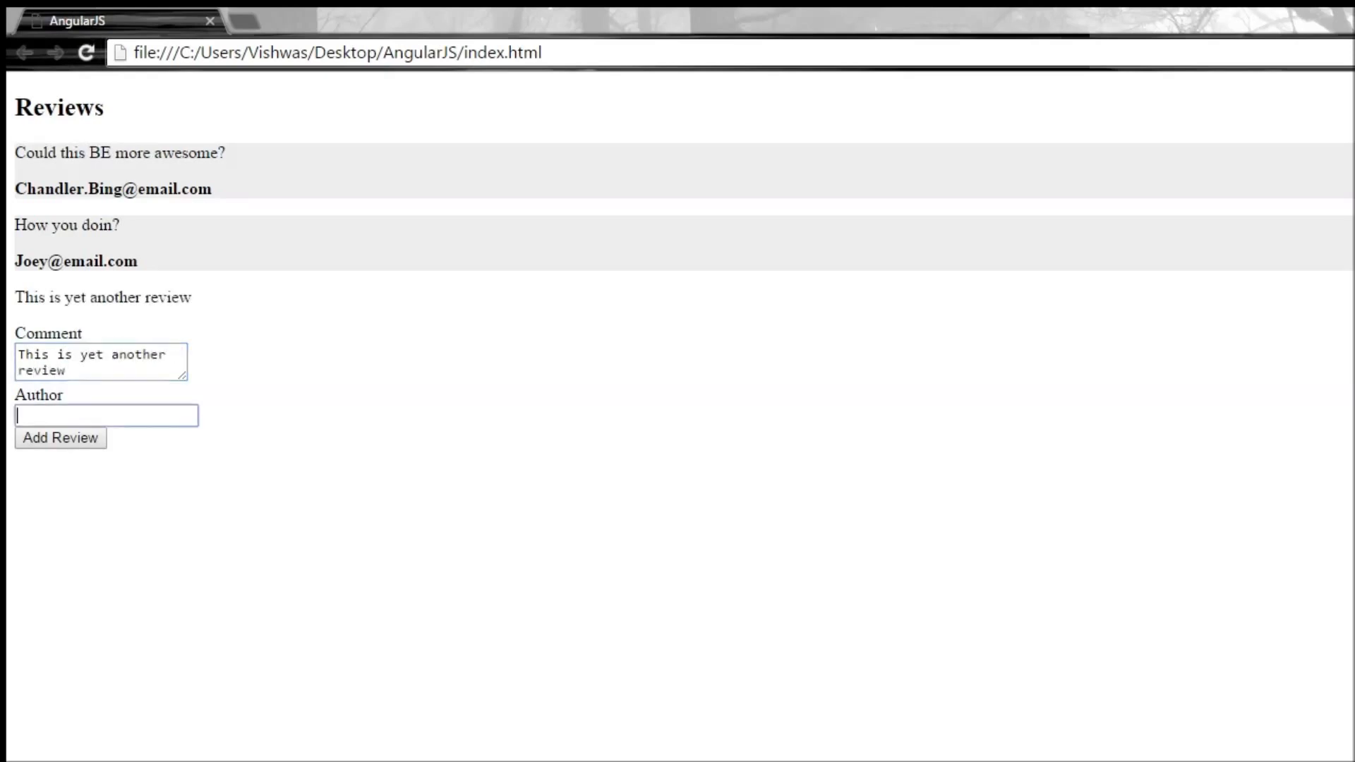
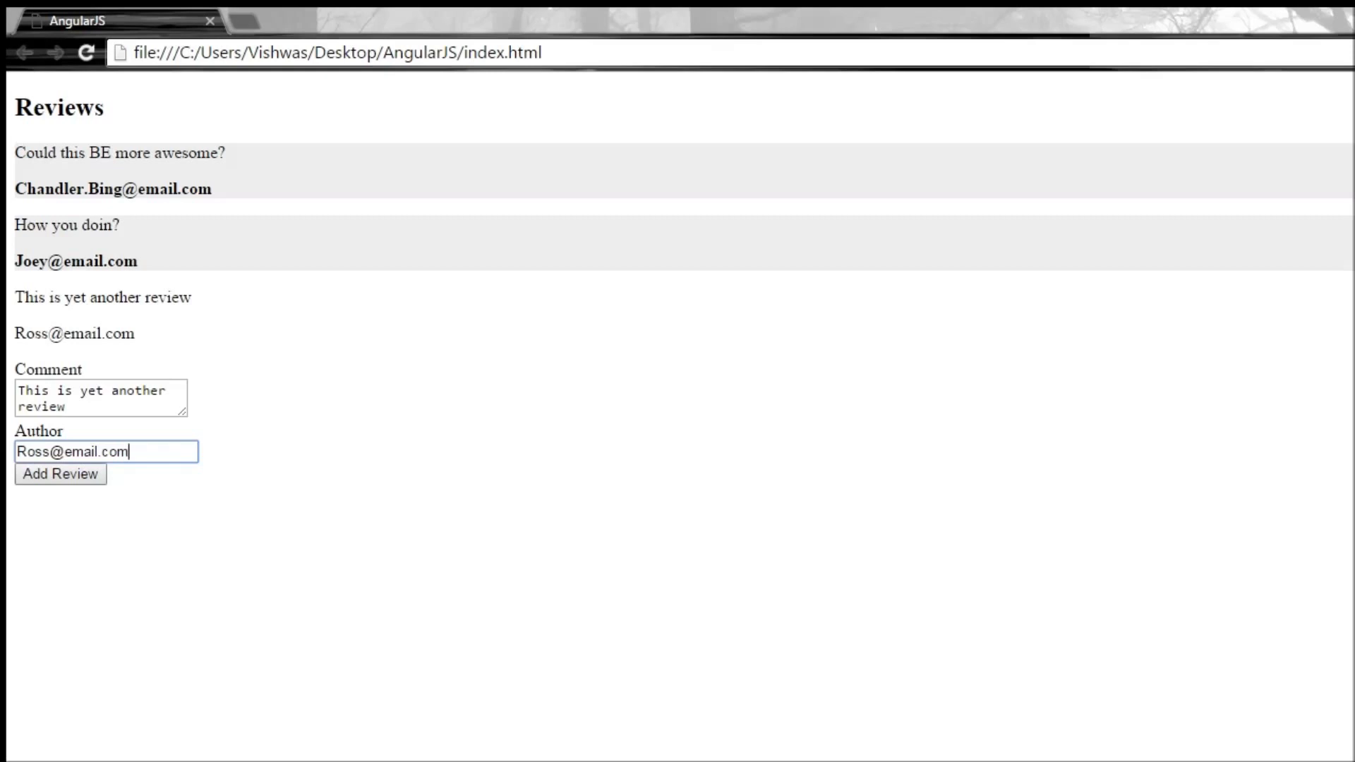
{"action": "left_click", "coordinate": [60, 474]}
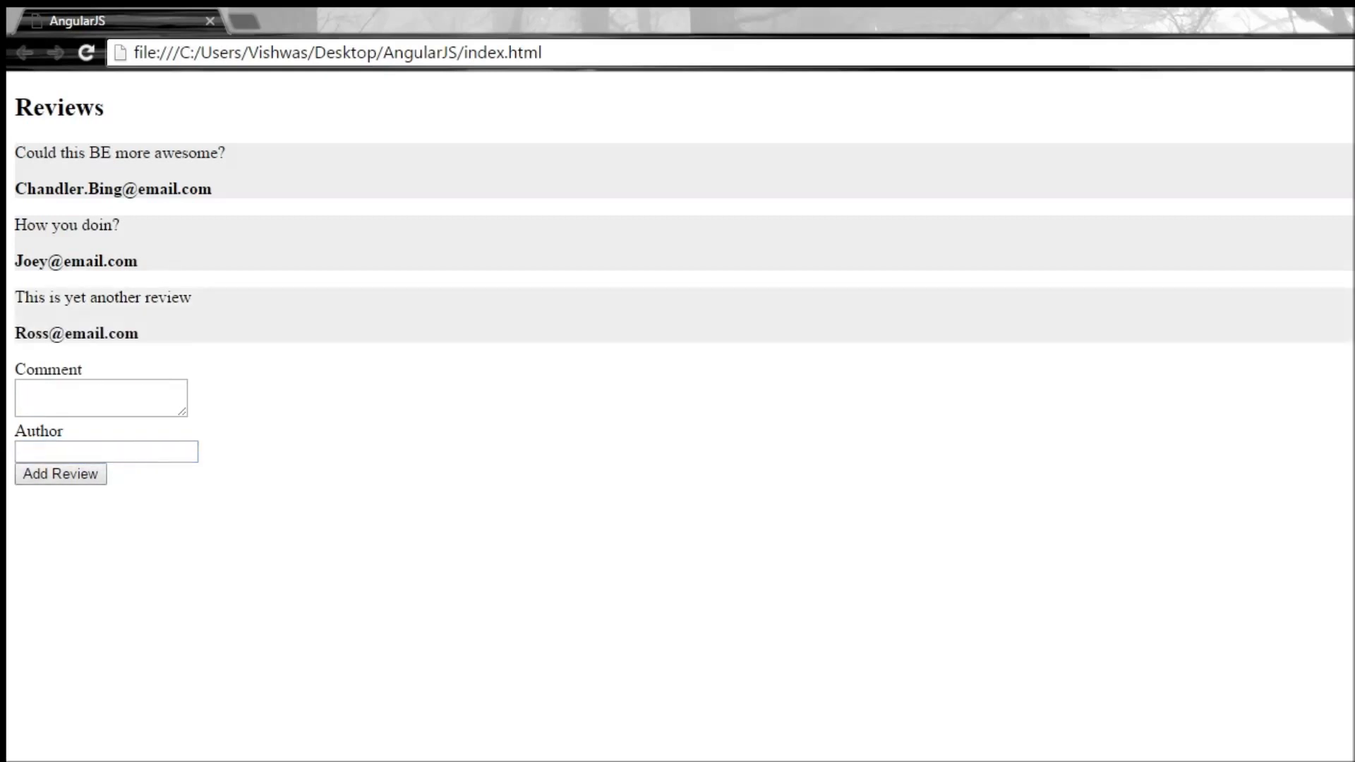
{"action": "left_click", "coordinate": [105, 450]}
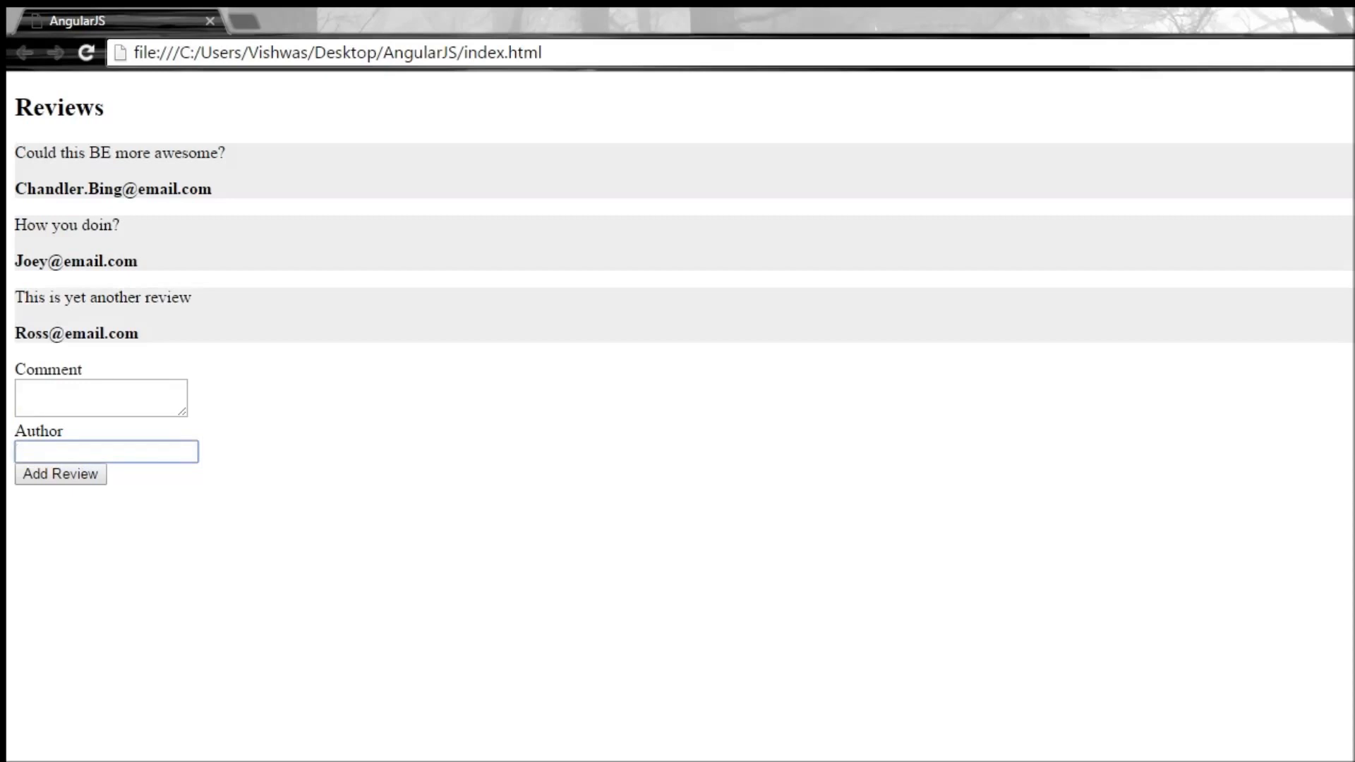
{"action": "left_click", "coordinate": [104, 451]}
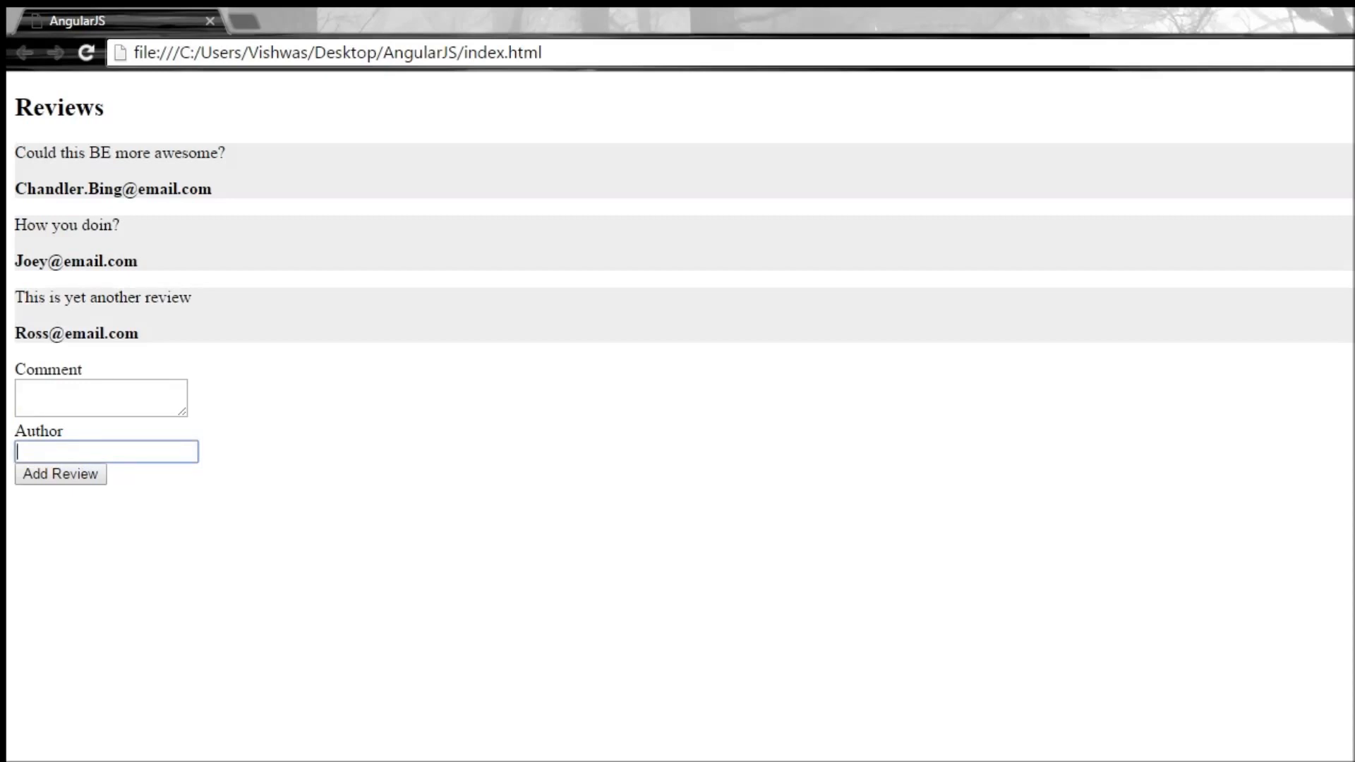